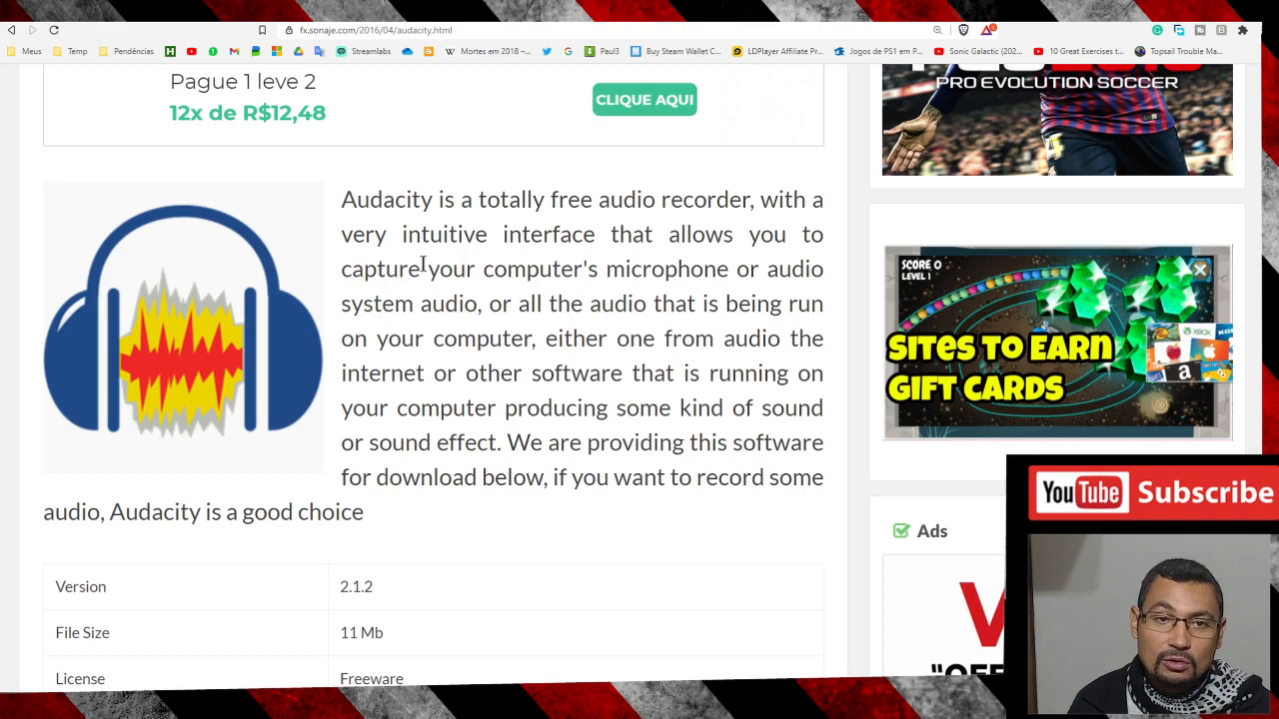
# Scroll the Audacity download page down to the version and download table.
pyautogui.scroll(-3)
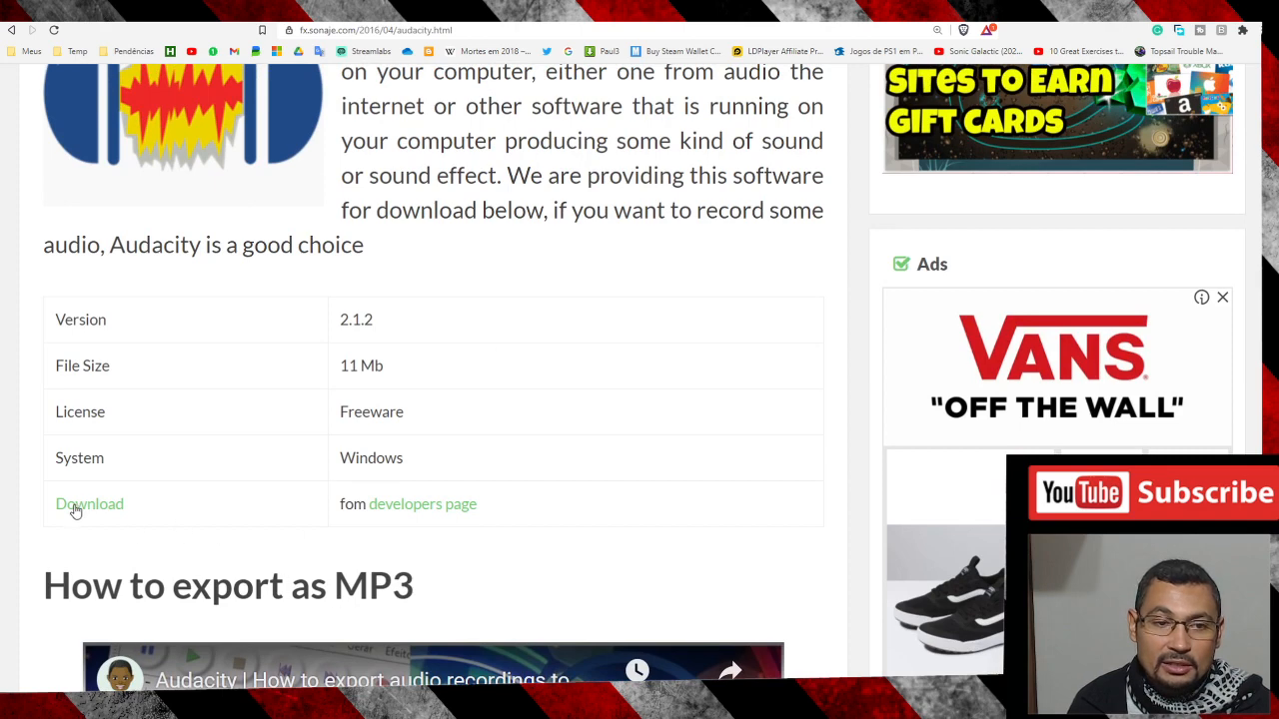
pyautogui.moveTo(112, 472)
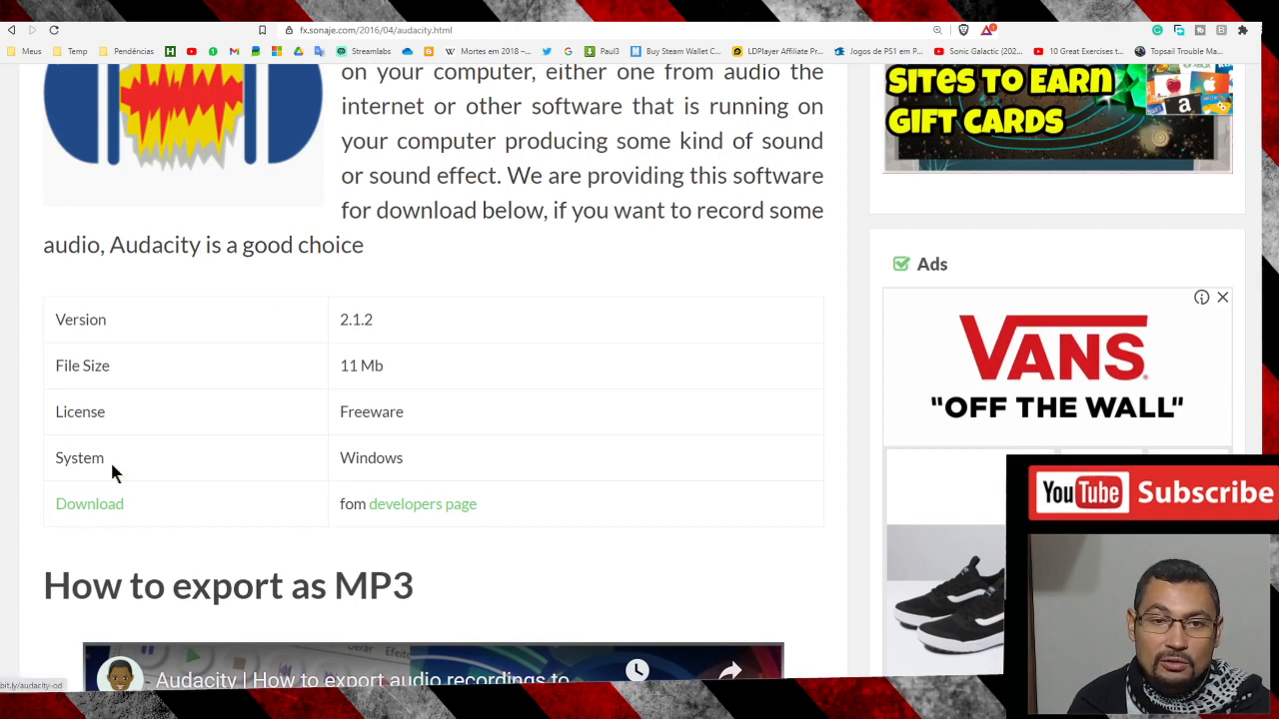
pyautogui.moveTo(340, 330)
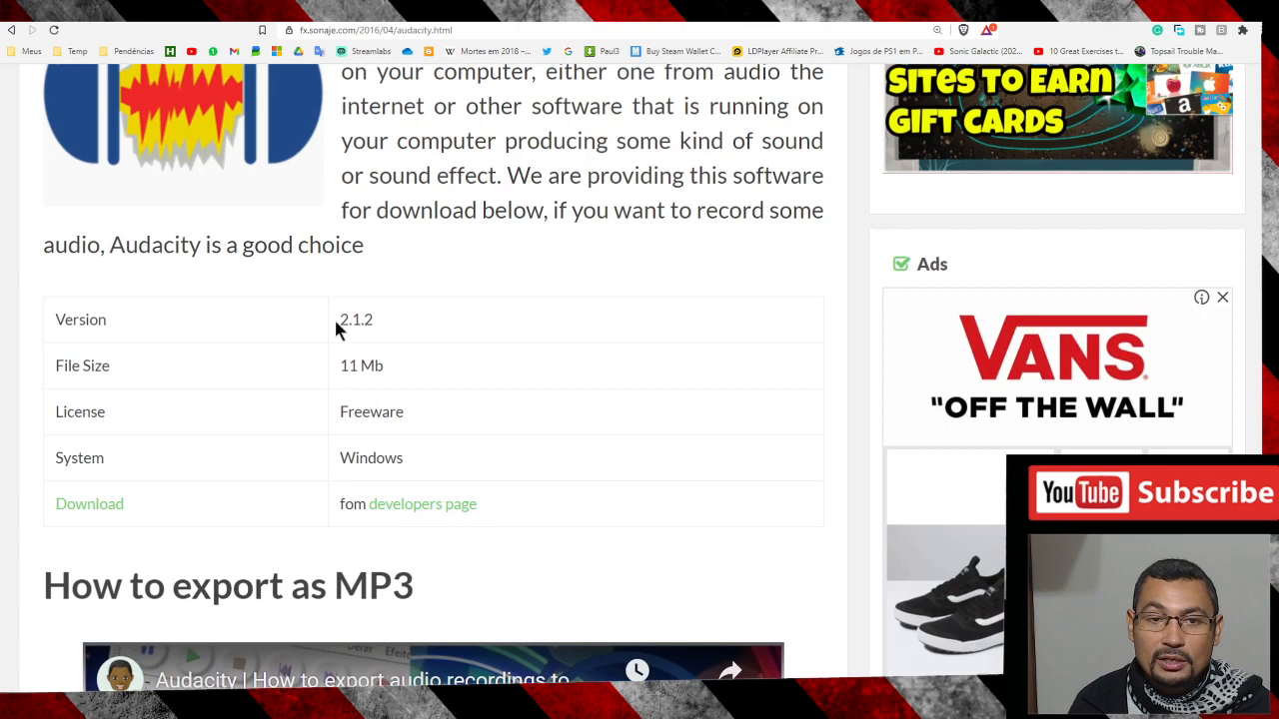
pyautogui.moveTo(420, 316)
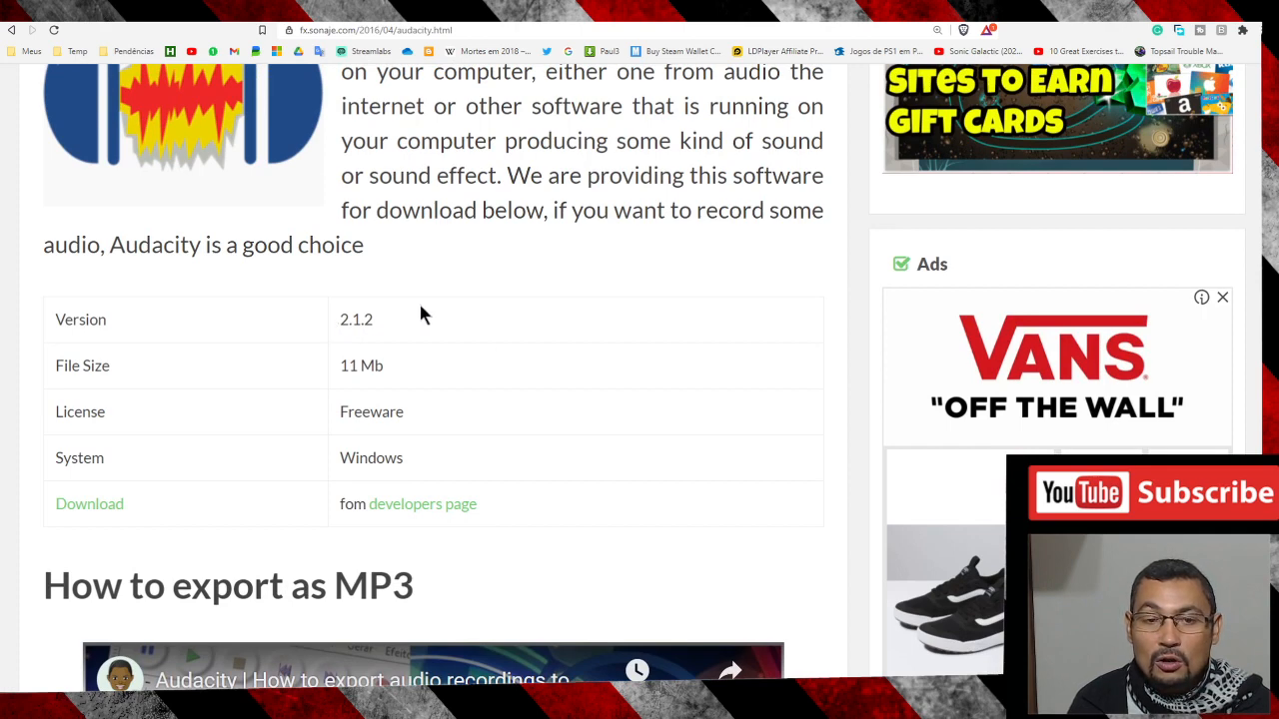
pyautogui.moveTo(470, 550)
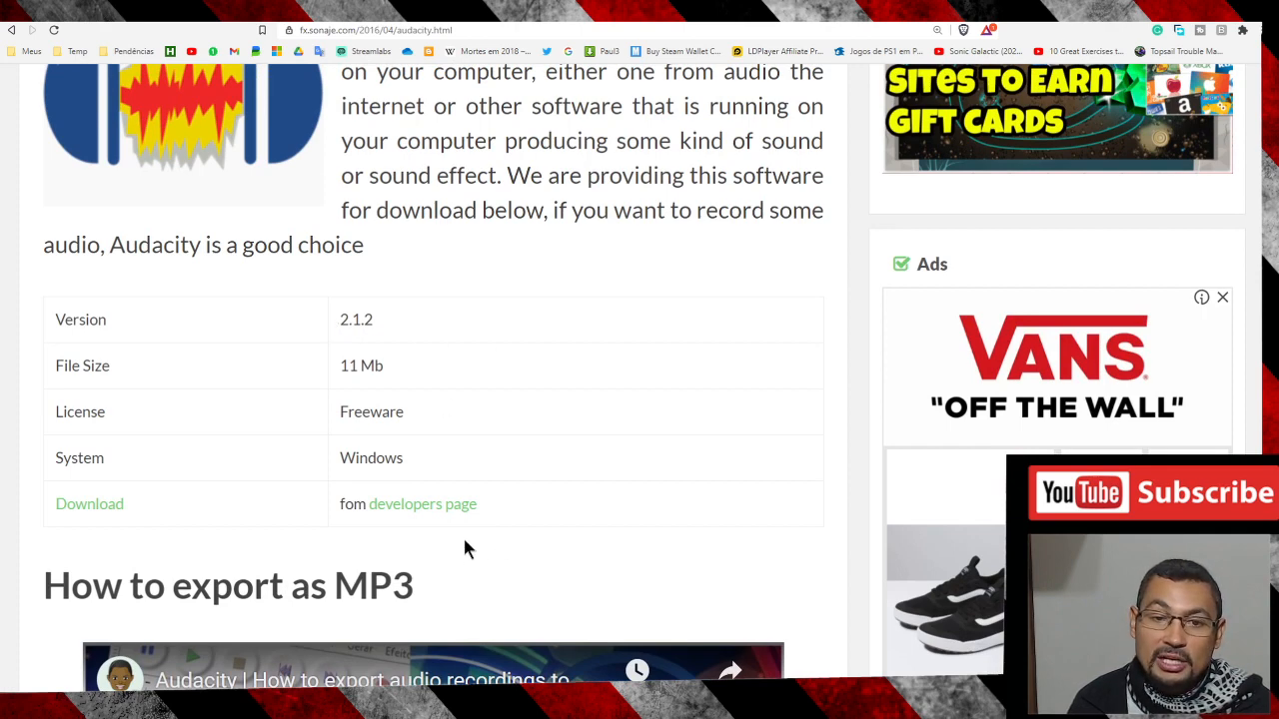
pyautogui.moveTo(424, 509)
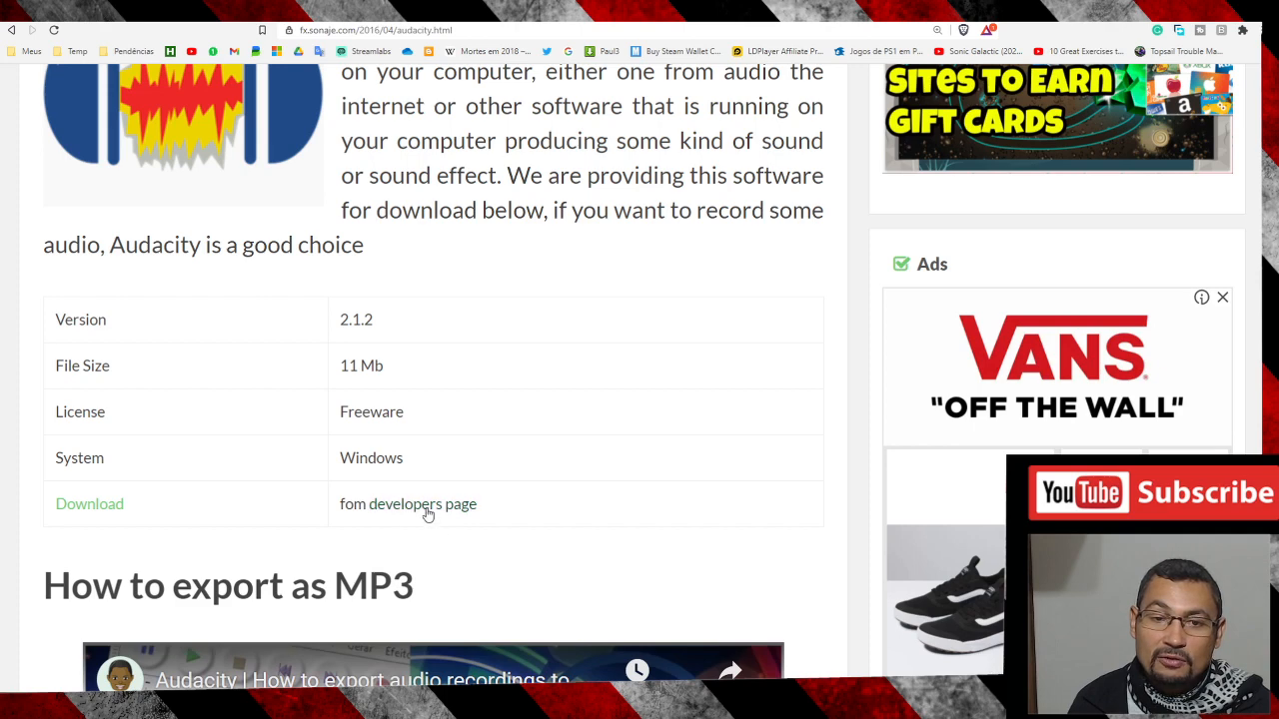
pyautogui.moveTo(320, 503)
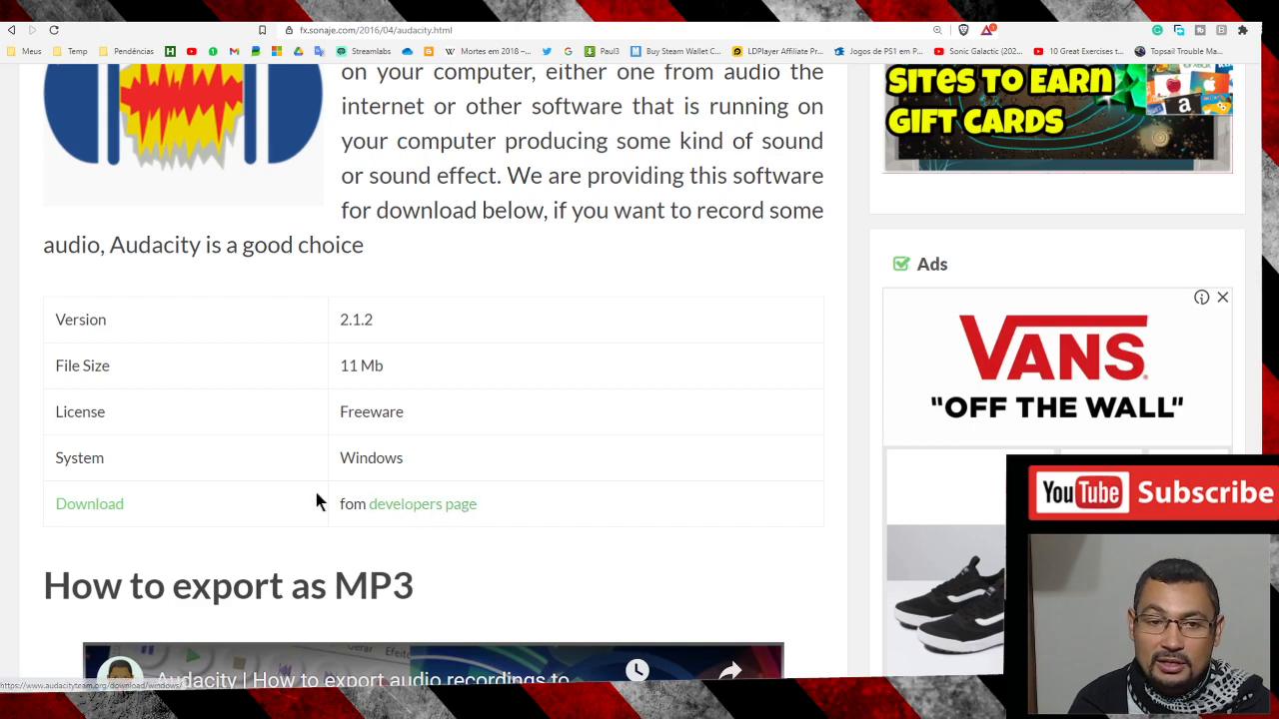
pyautogui.moveTo(452, 536)
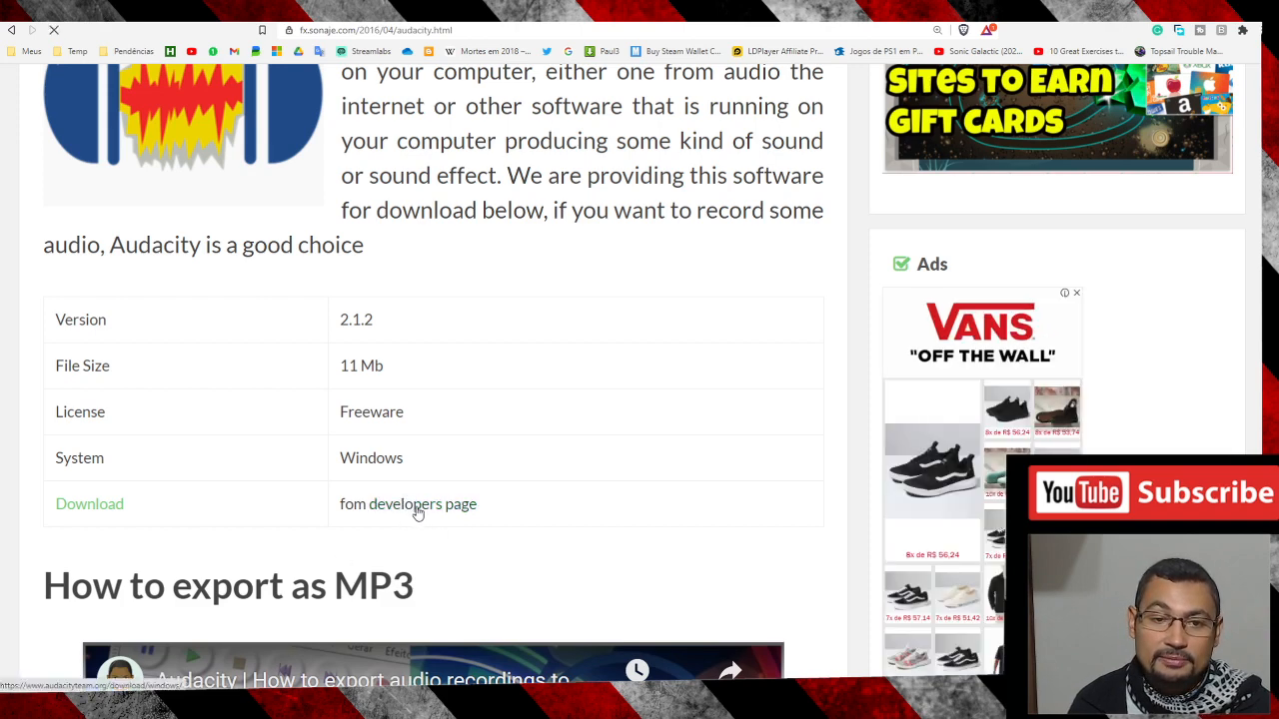
# Download the Audacity 3.0.2 Windows installer from the developers' page into D:\Temp.
pyautogui.click(408, 503)
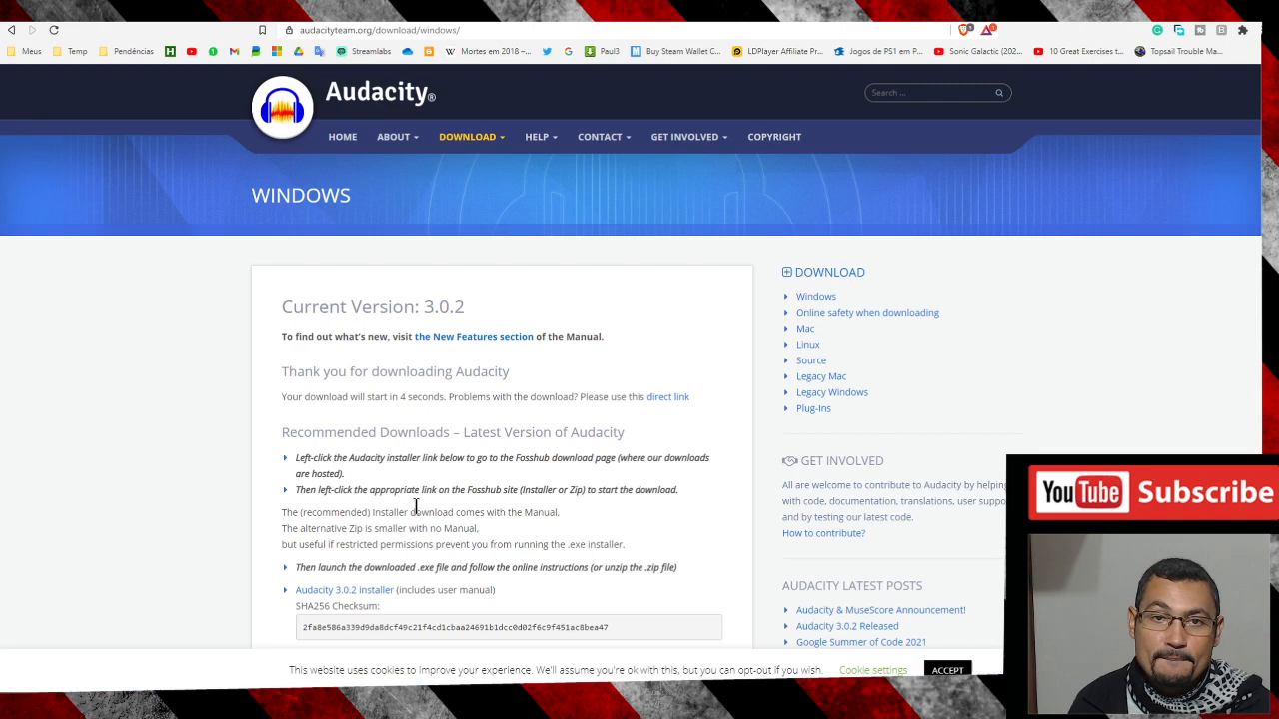
pyautogui.moveTo(624, 330)
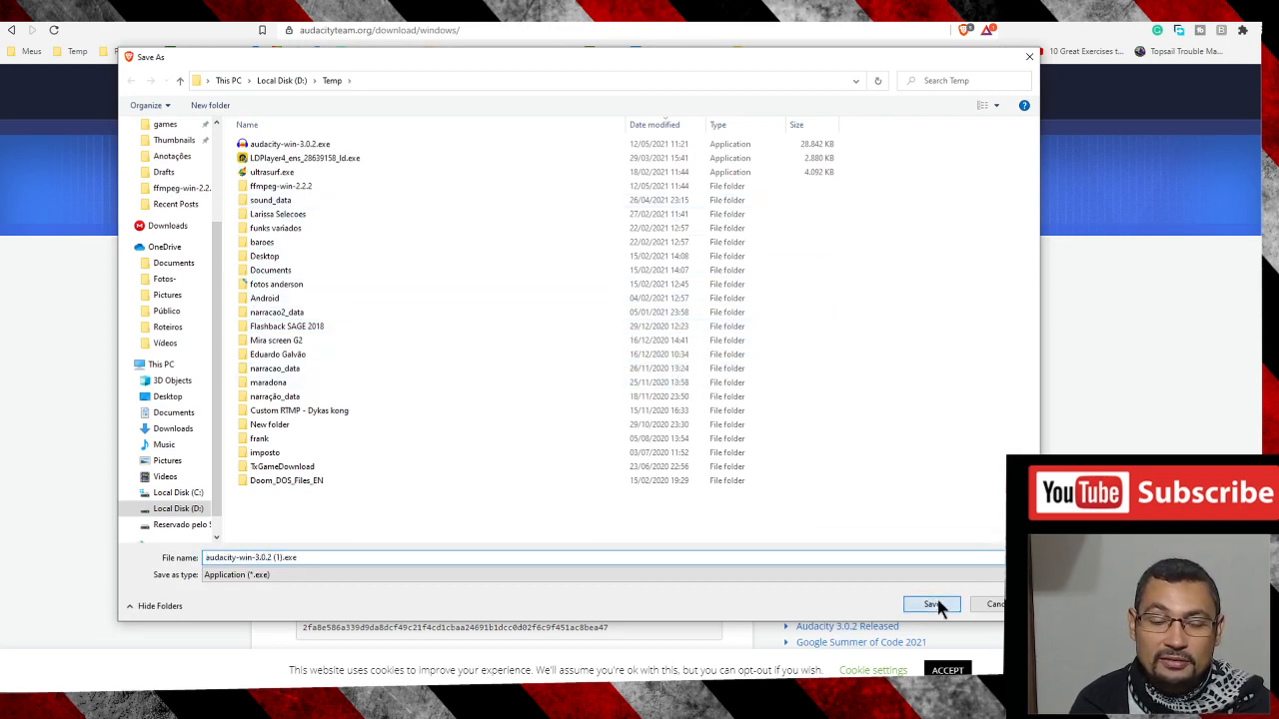
pyautogui.click(931, 603)
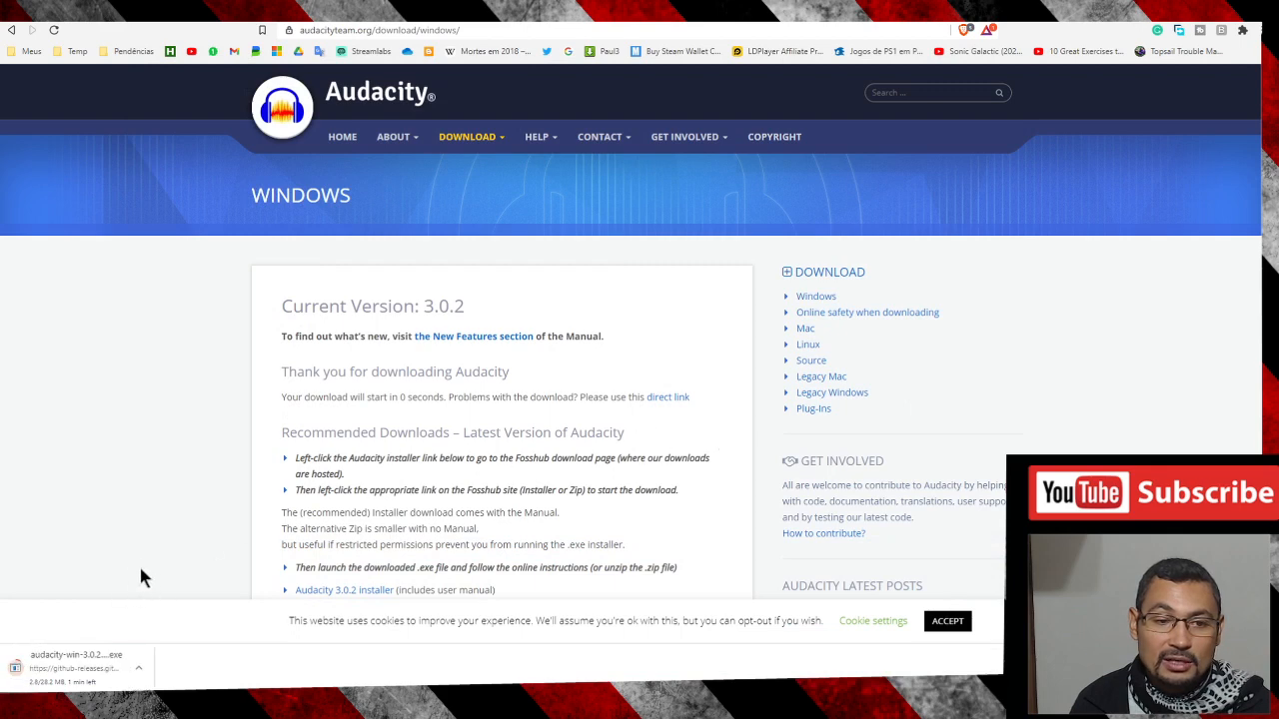
pyautogui.moveTo(136, 611)
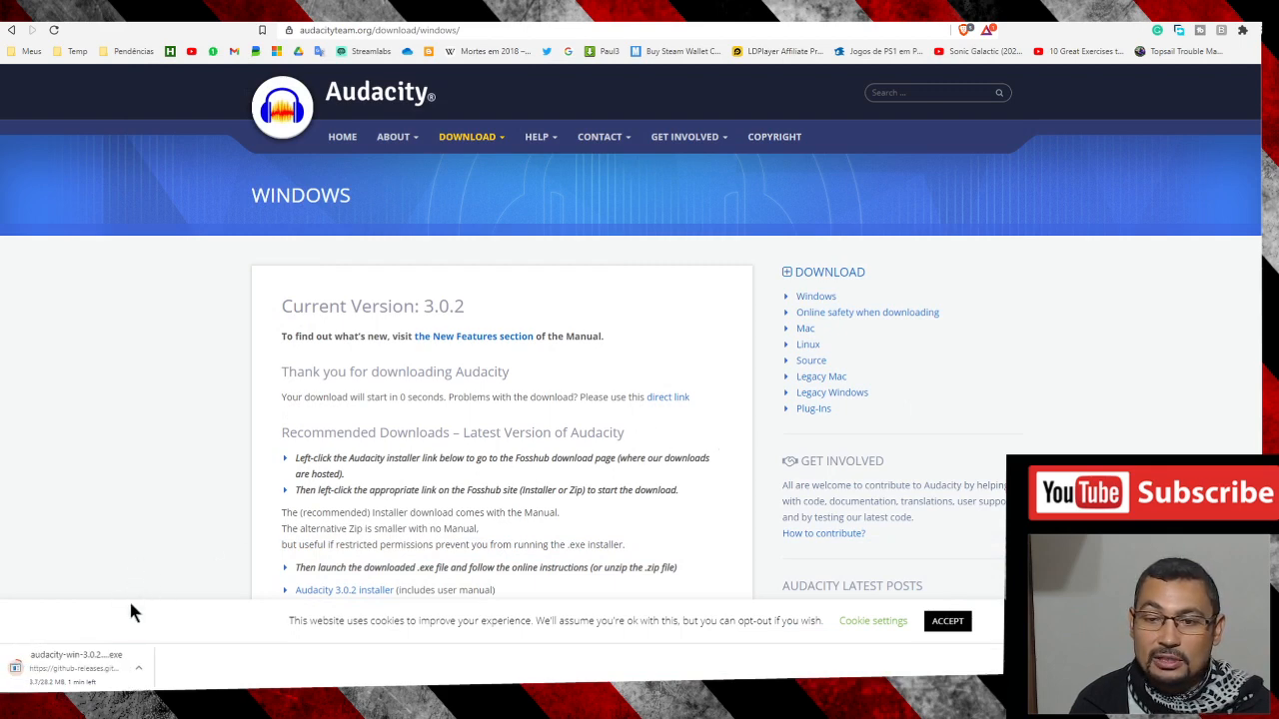
pyautogui.moveTo(140, 510)
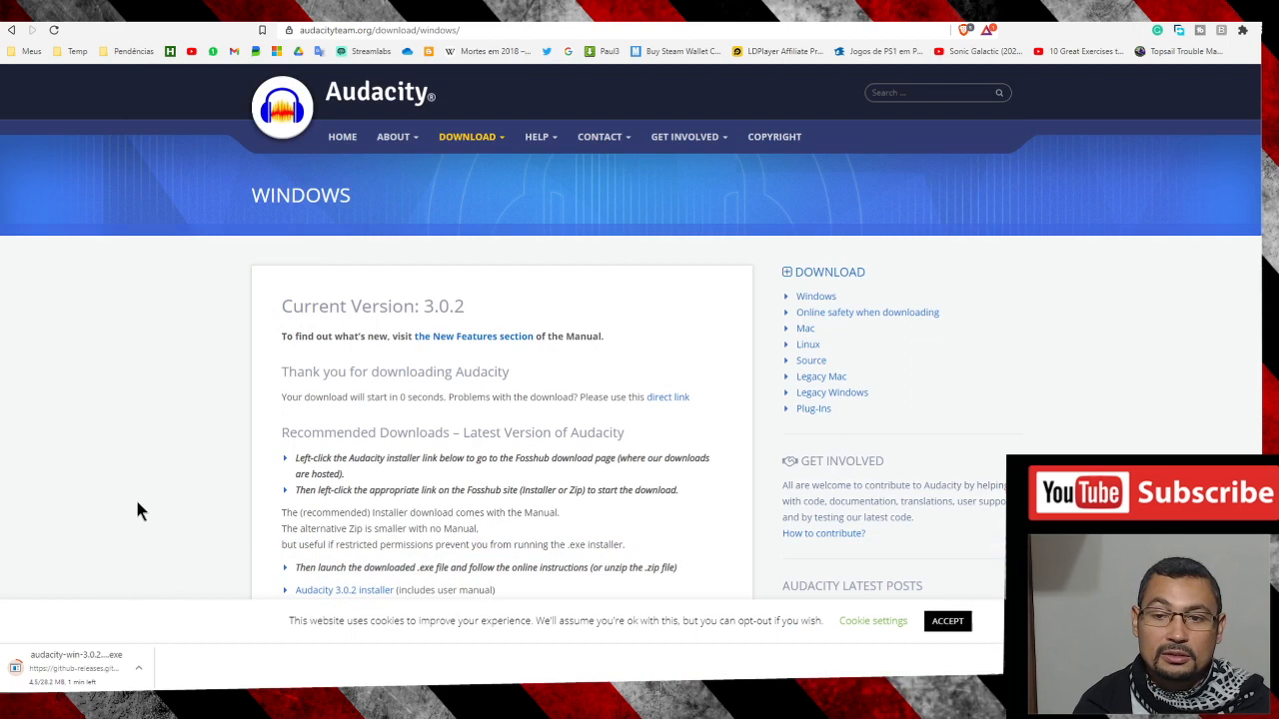
pyautogui.moveTo(183, 512)
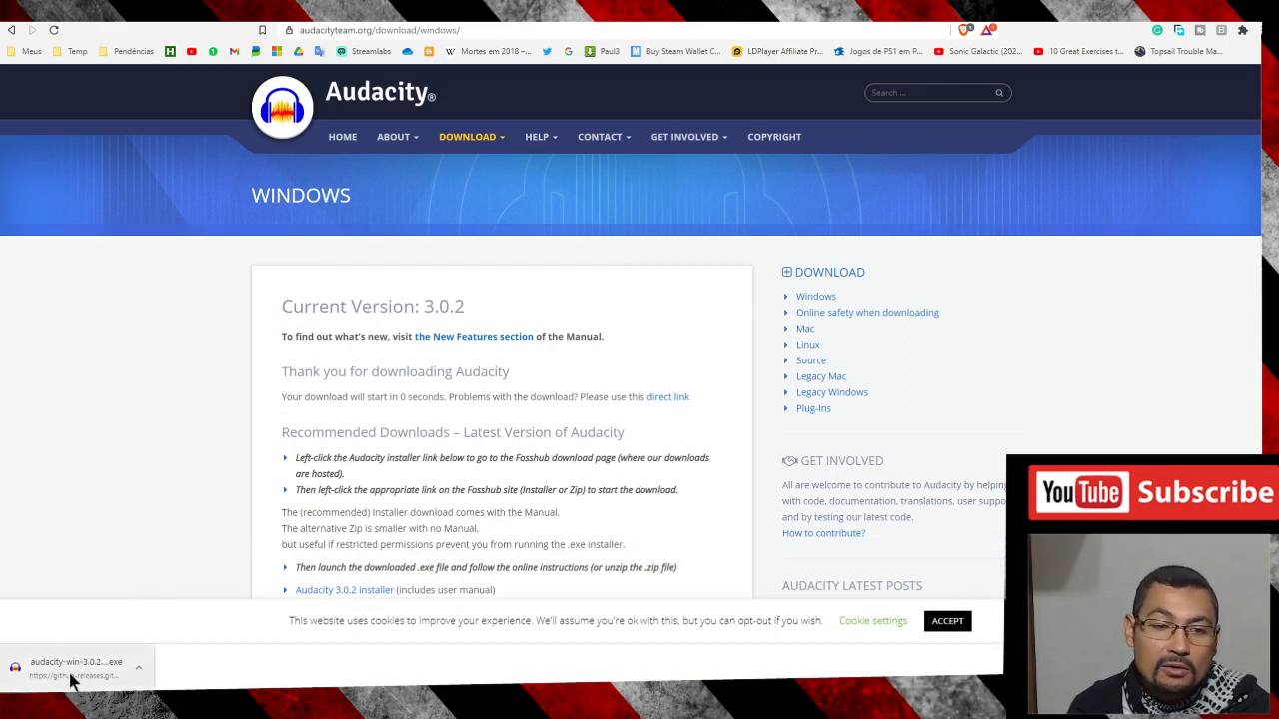
# Show the finished audacity-win-3.0.2 installer in its Temp folder and bring up its actions.
pyautogui.click(138, 668)
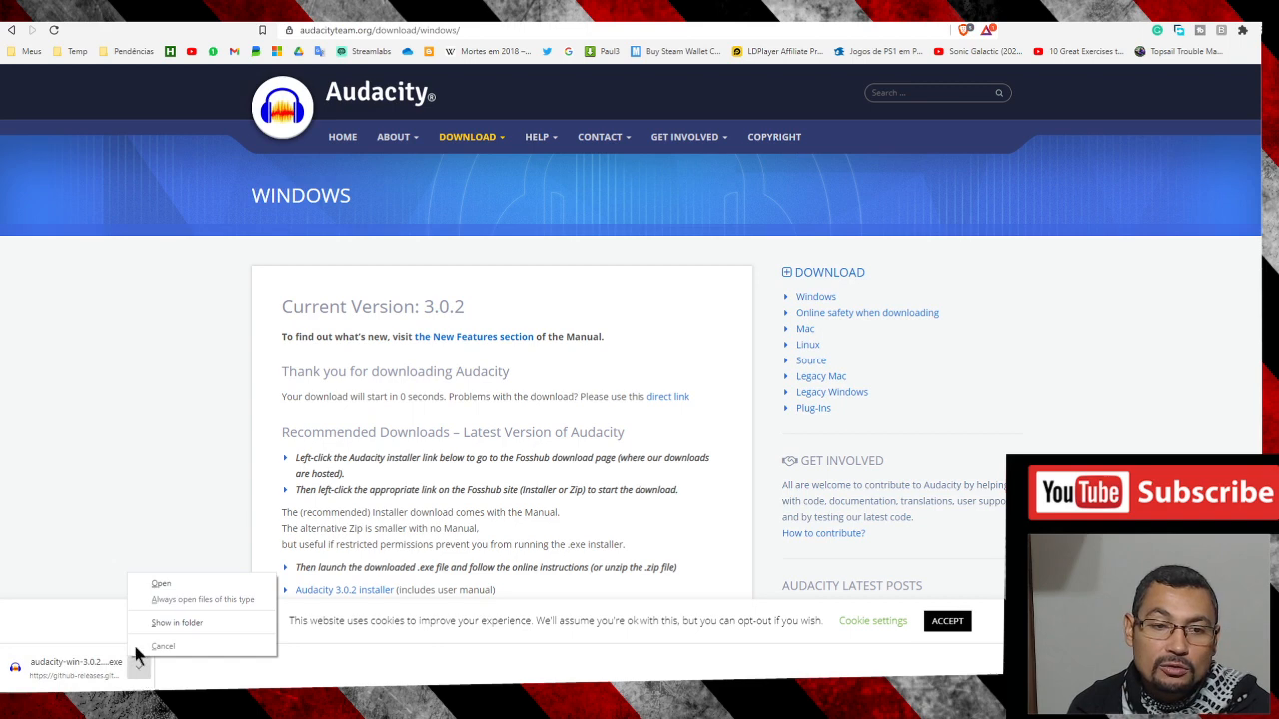
pyautogui.moveTo(195, 624)
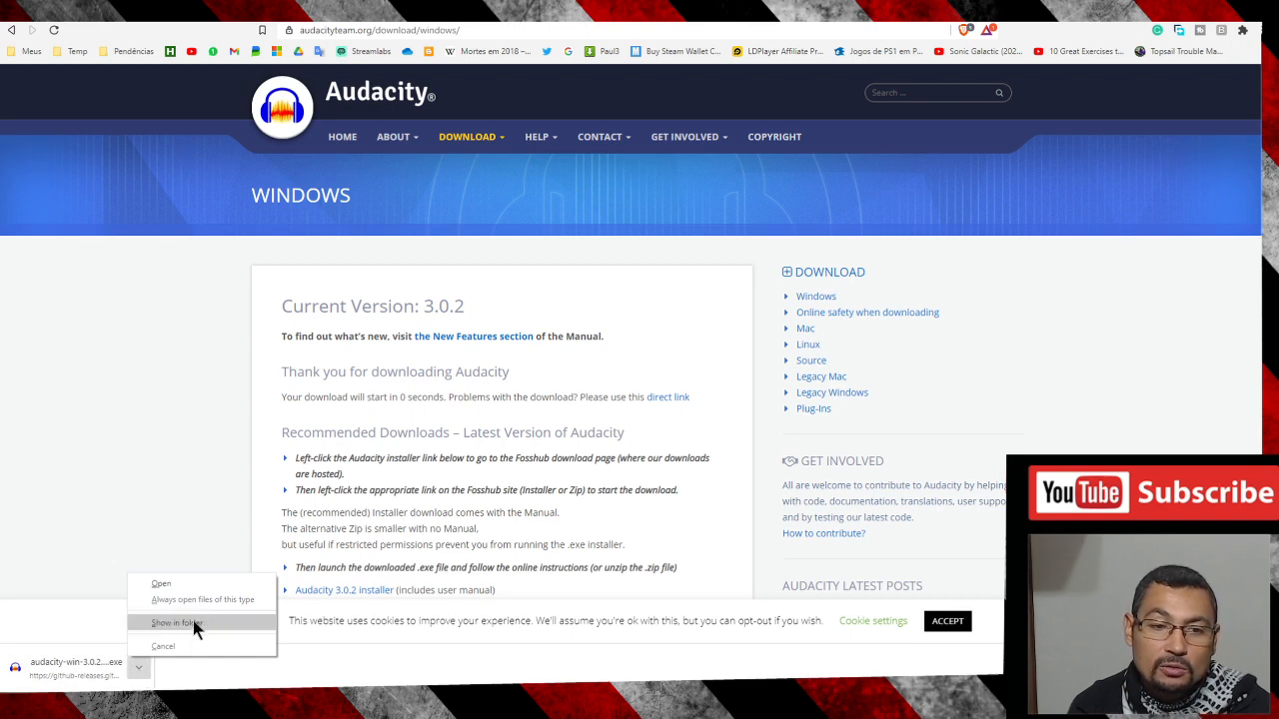
pyautogui.click(176, 624)
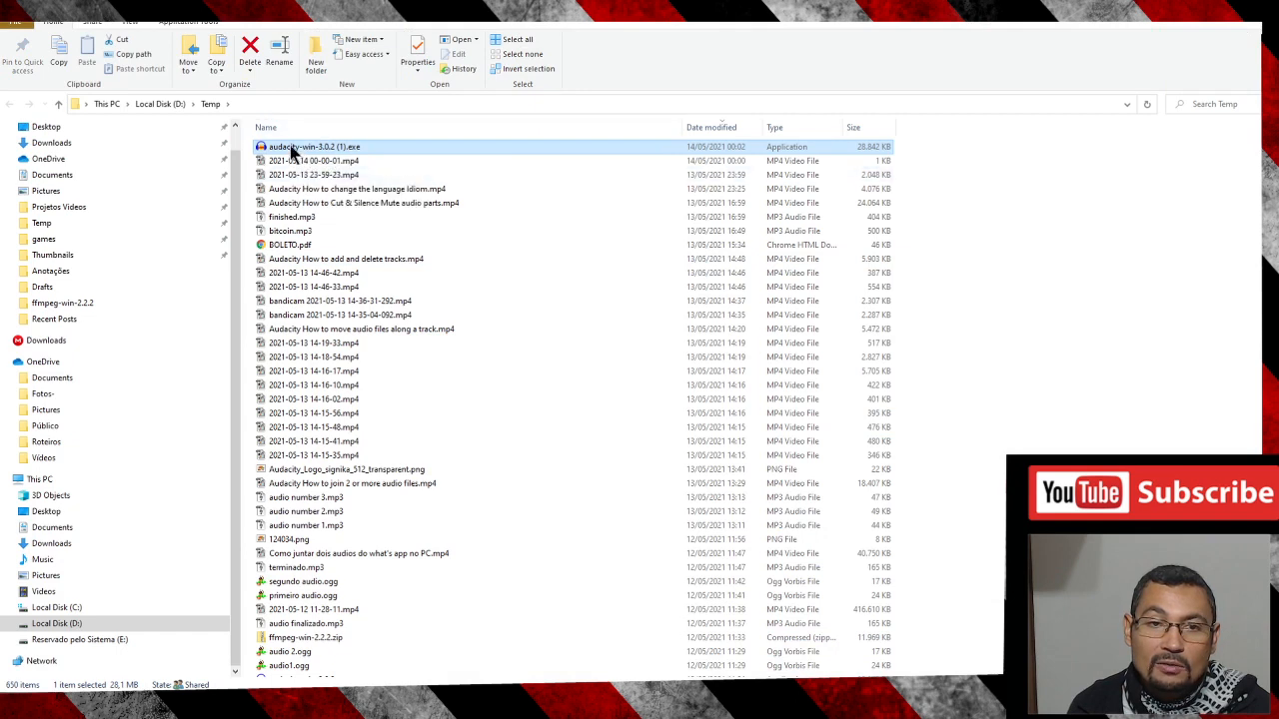
pyautogui.rightClick(311, 148)
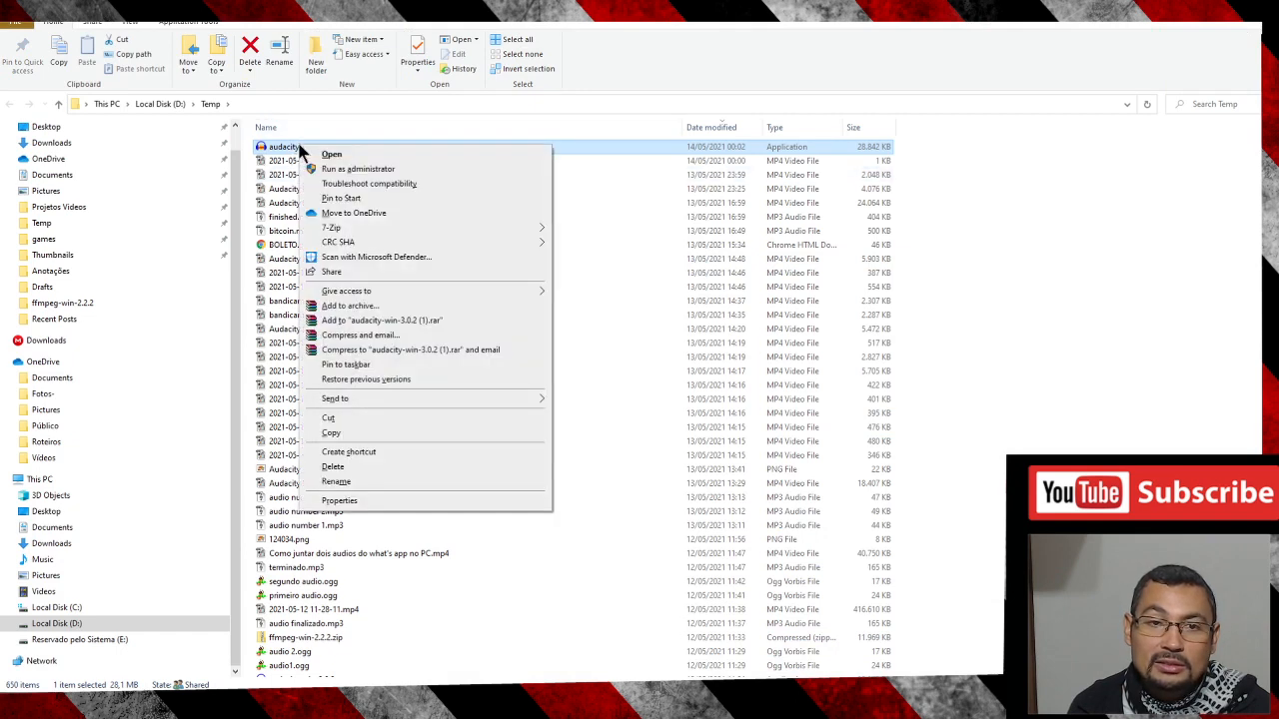
pyautogui.moveTo(358, 168)
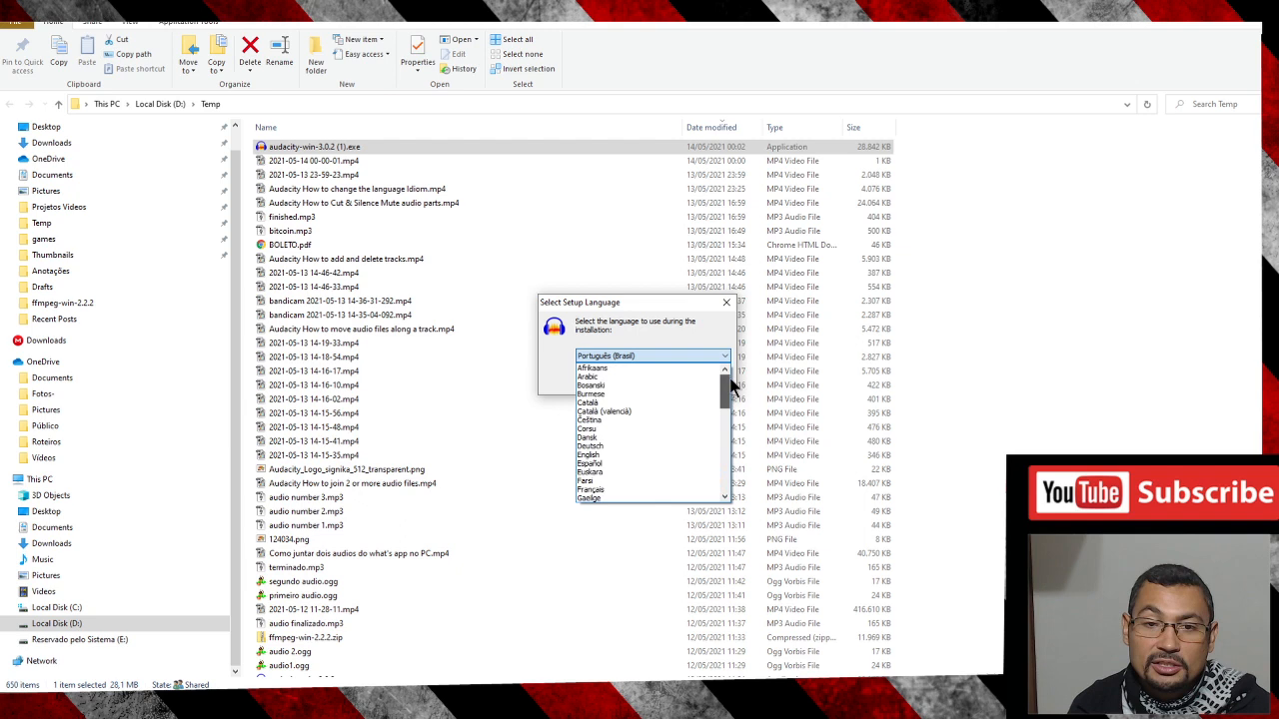
# Run the setup in English and continue past the welcome and license information pages.
pyautogui.scroll(-3)
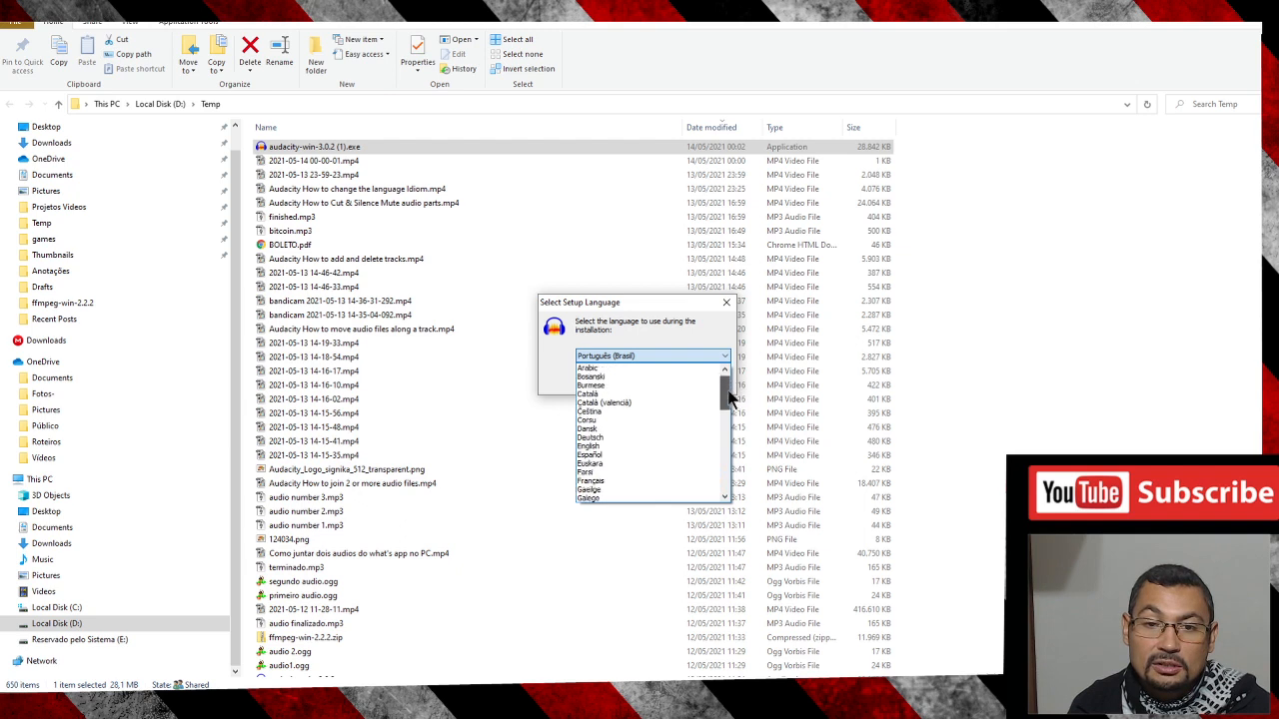
pyautogui.click(587, 446)
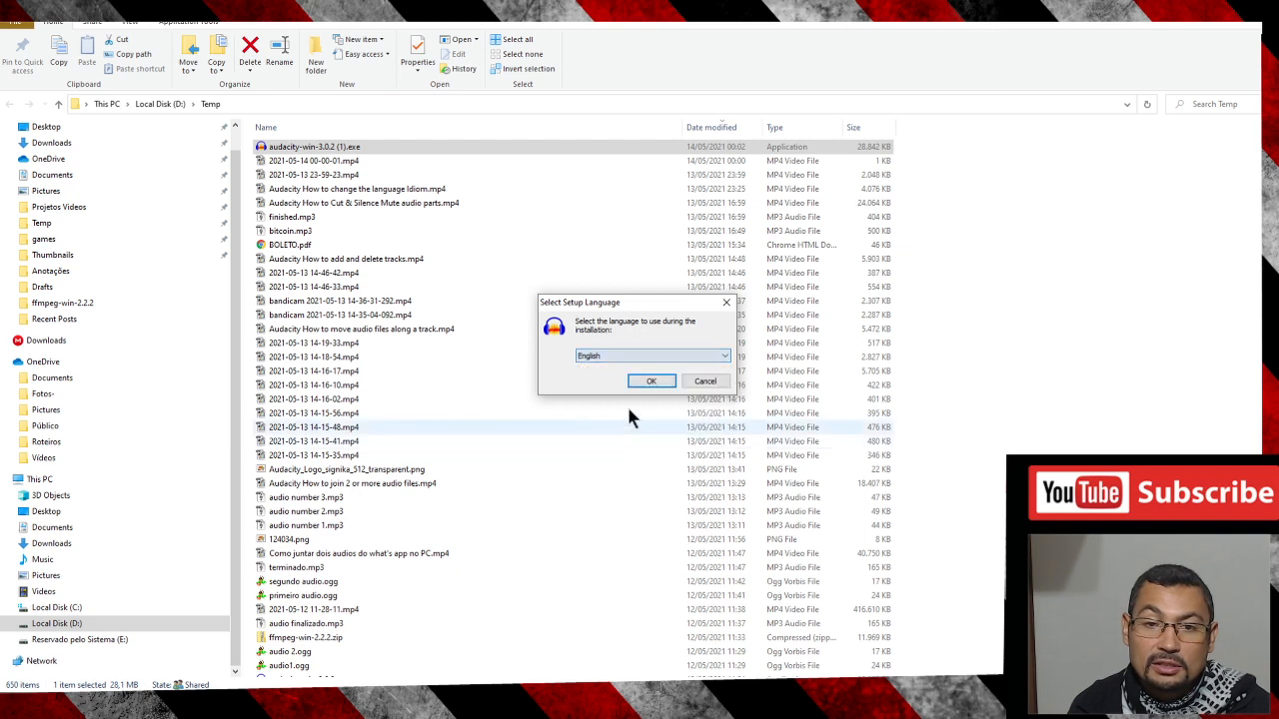
pyautogui.click(651, 380)
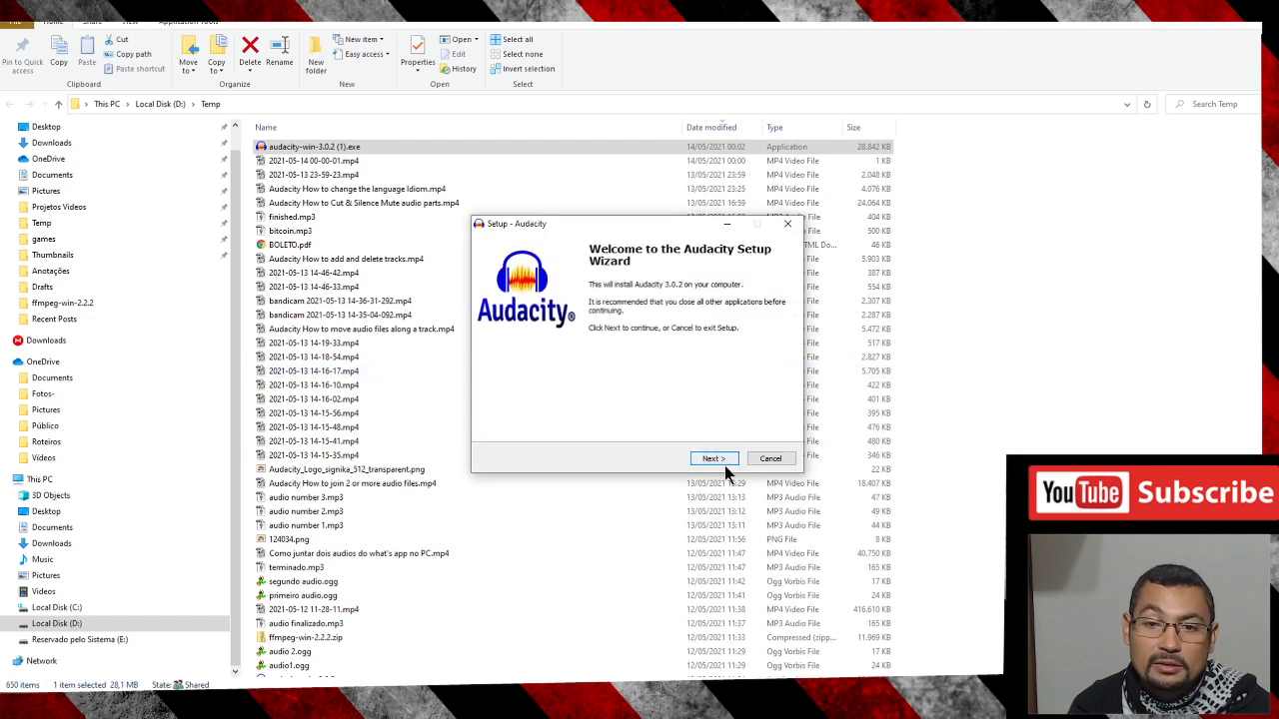
pyautogui.click(711, 457)
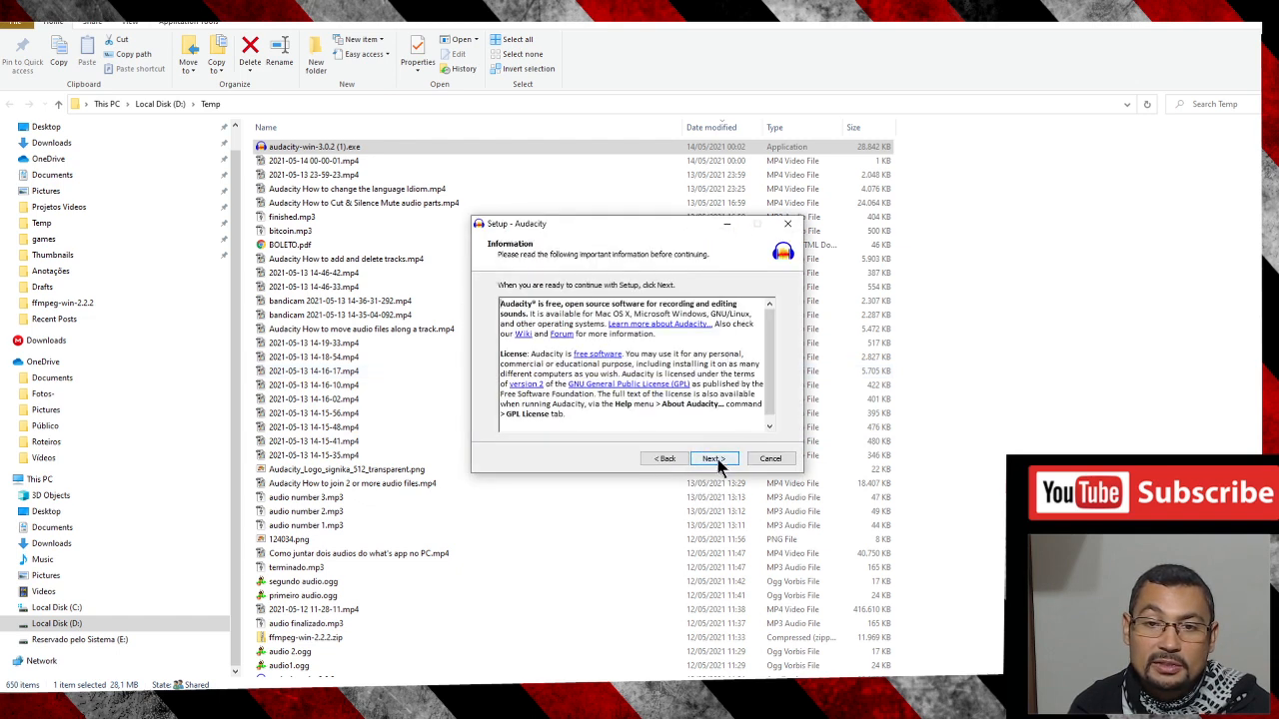
pyautogui.click(711, 457)
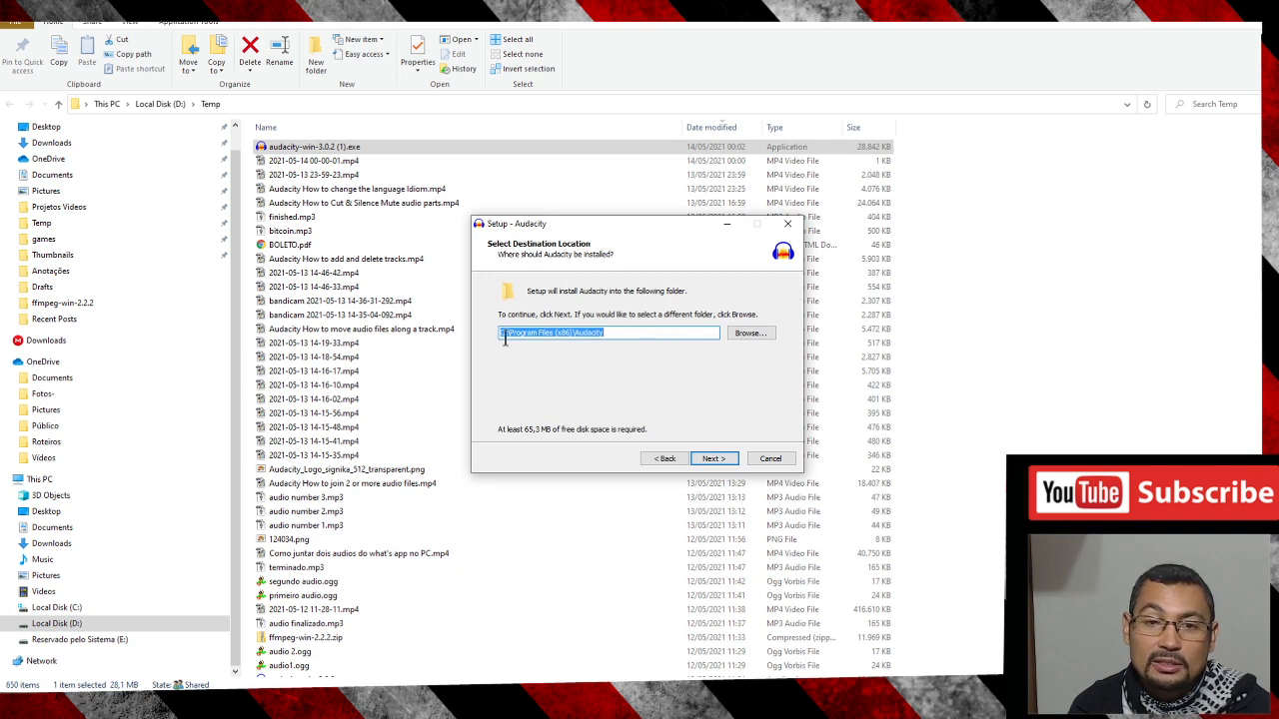
pyautogui.moveTo(623, 338)
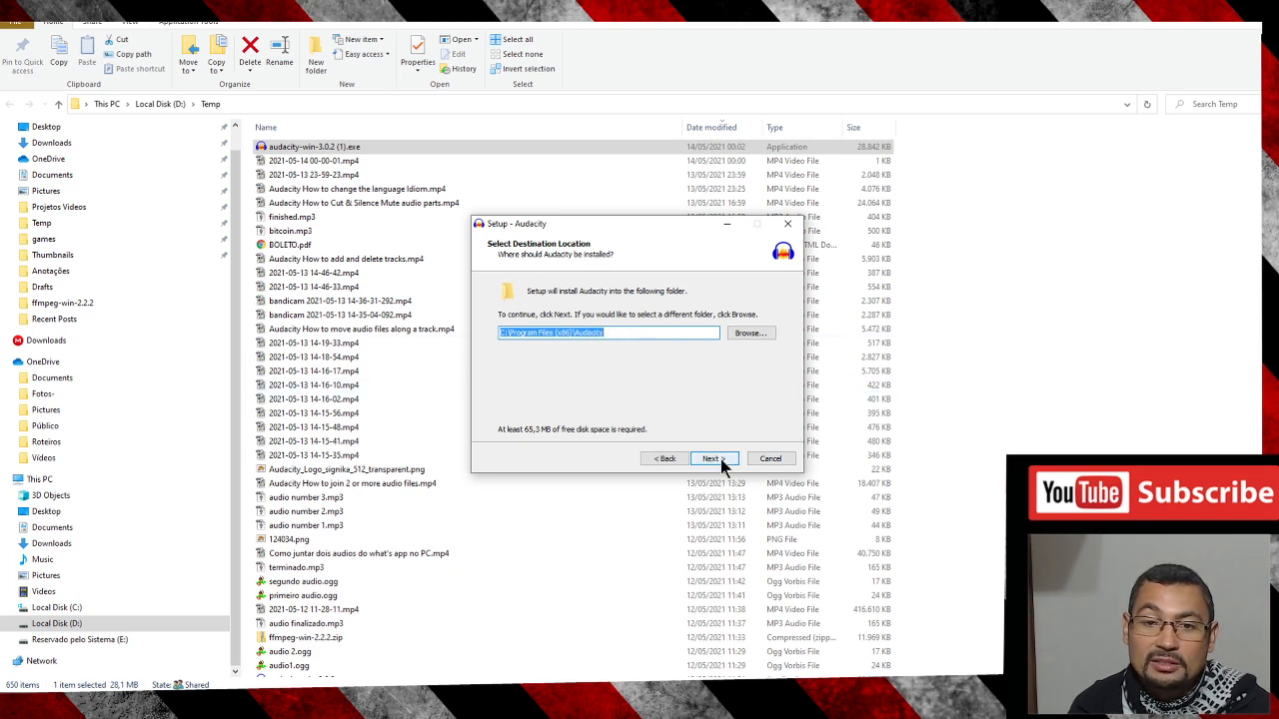
# Keep the existing default Audacity folder as destination and continue with no additional tasks.
pyautogui.click(711, 458)
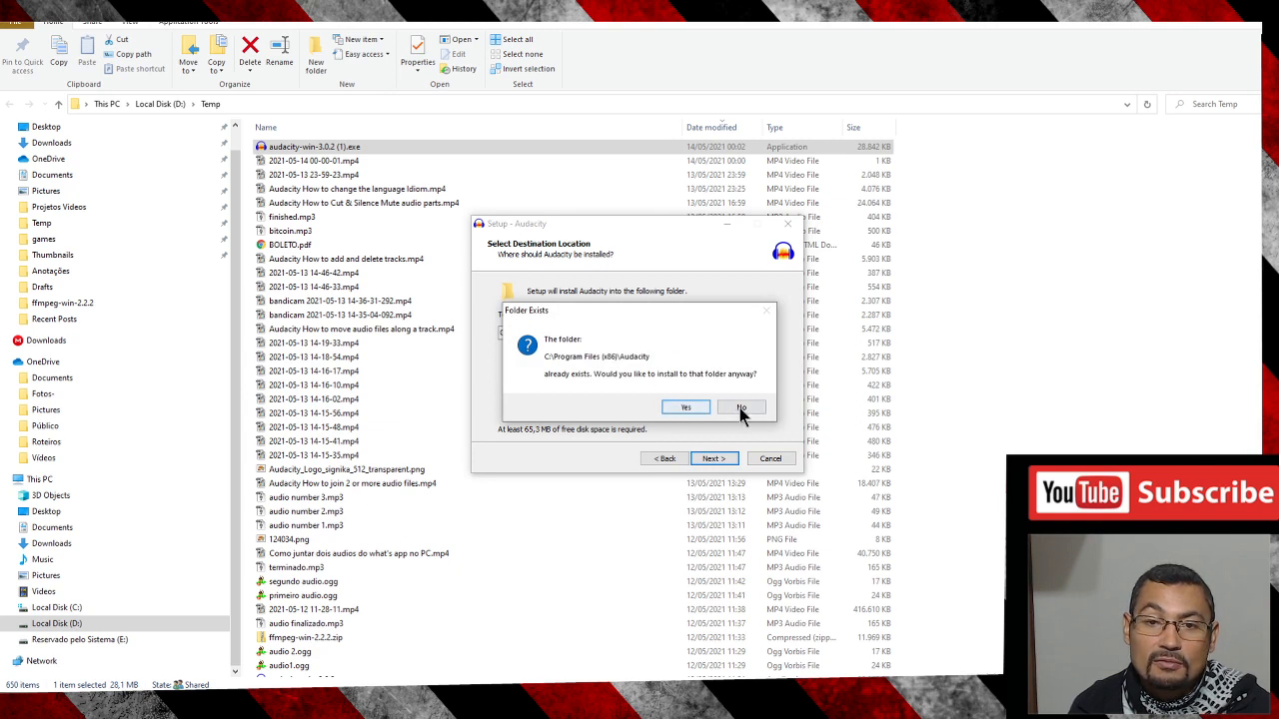
pyautogui.click(685, 408)
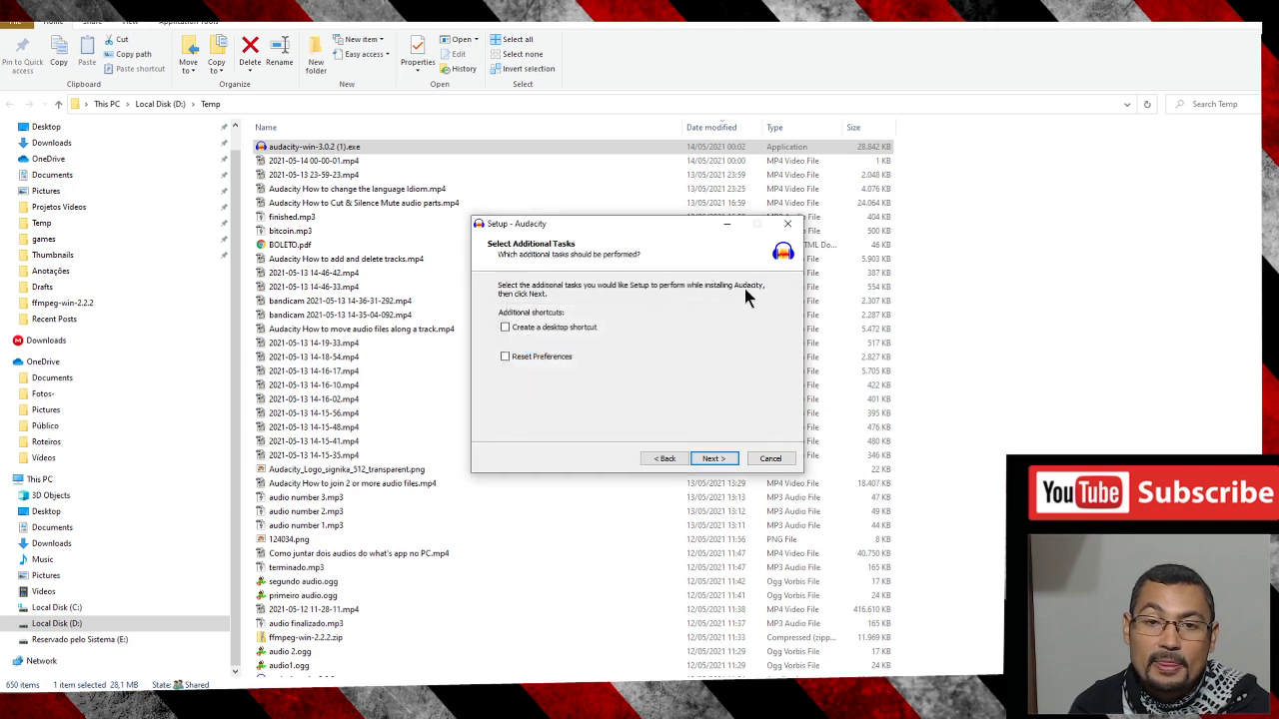
pyautogui.moveTo(676, 290)
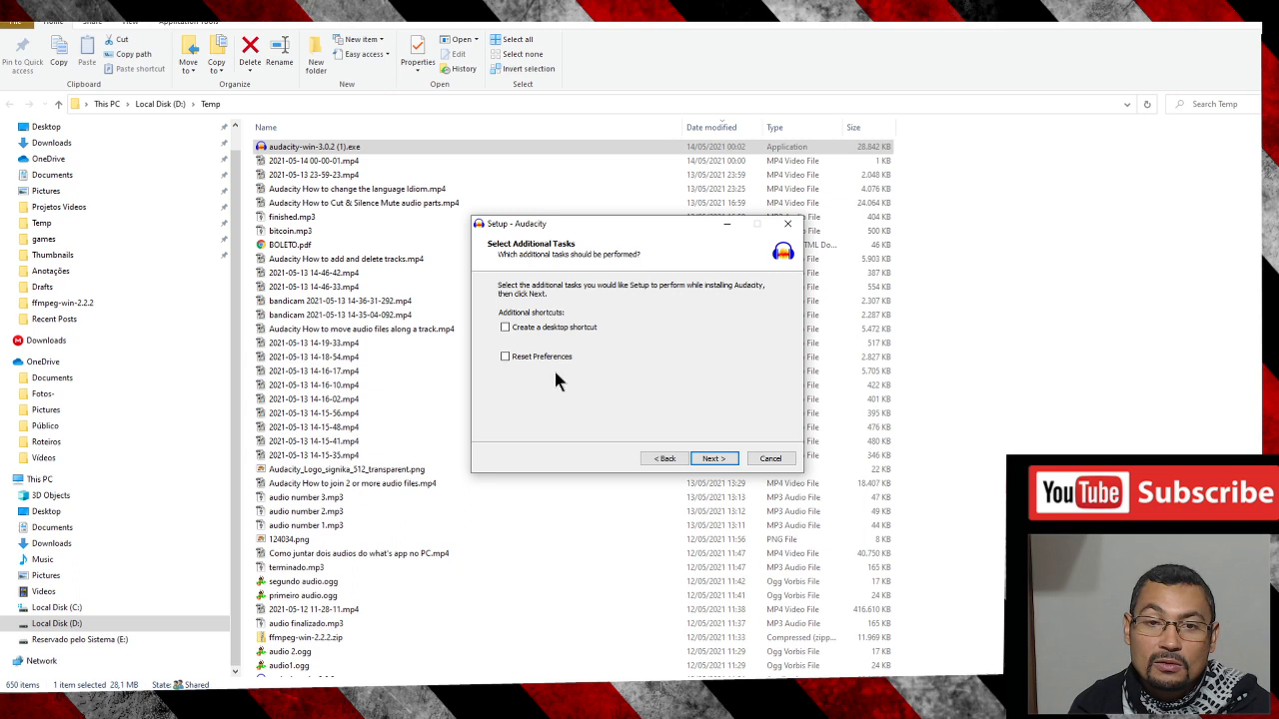
pyautogui.moveTo(756, 490)
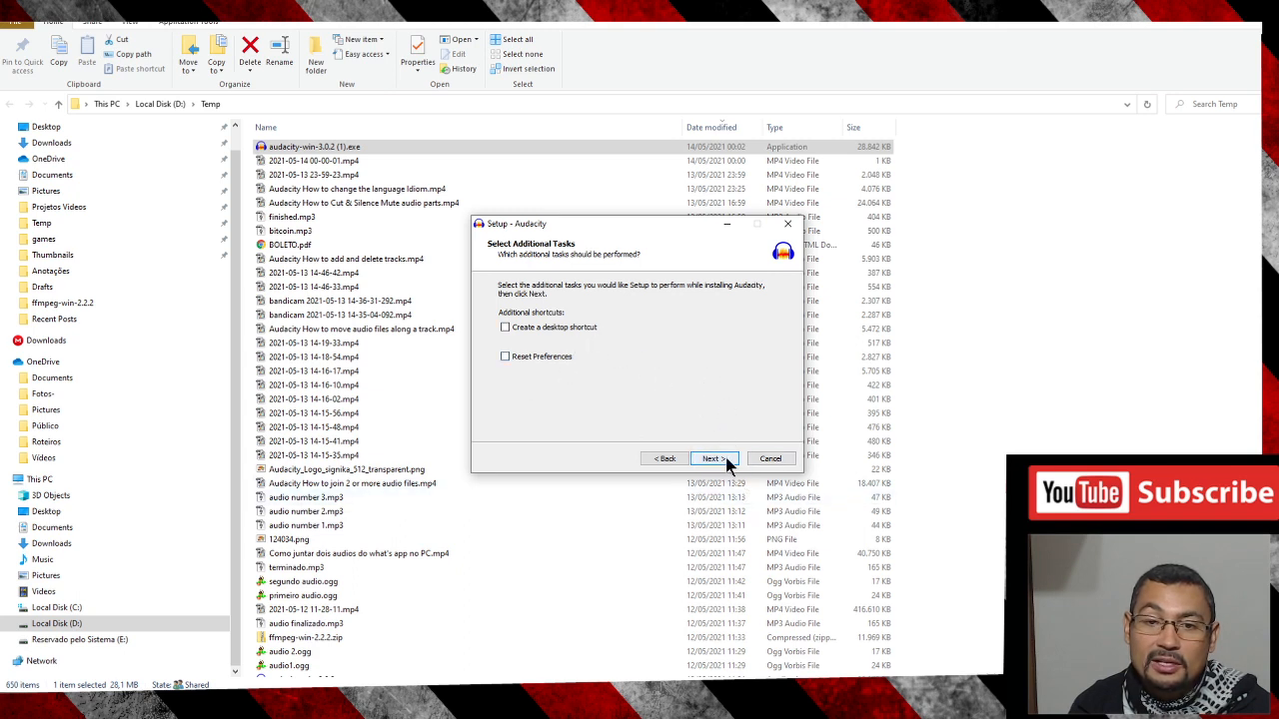
pyautogui.click(712, 458)
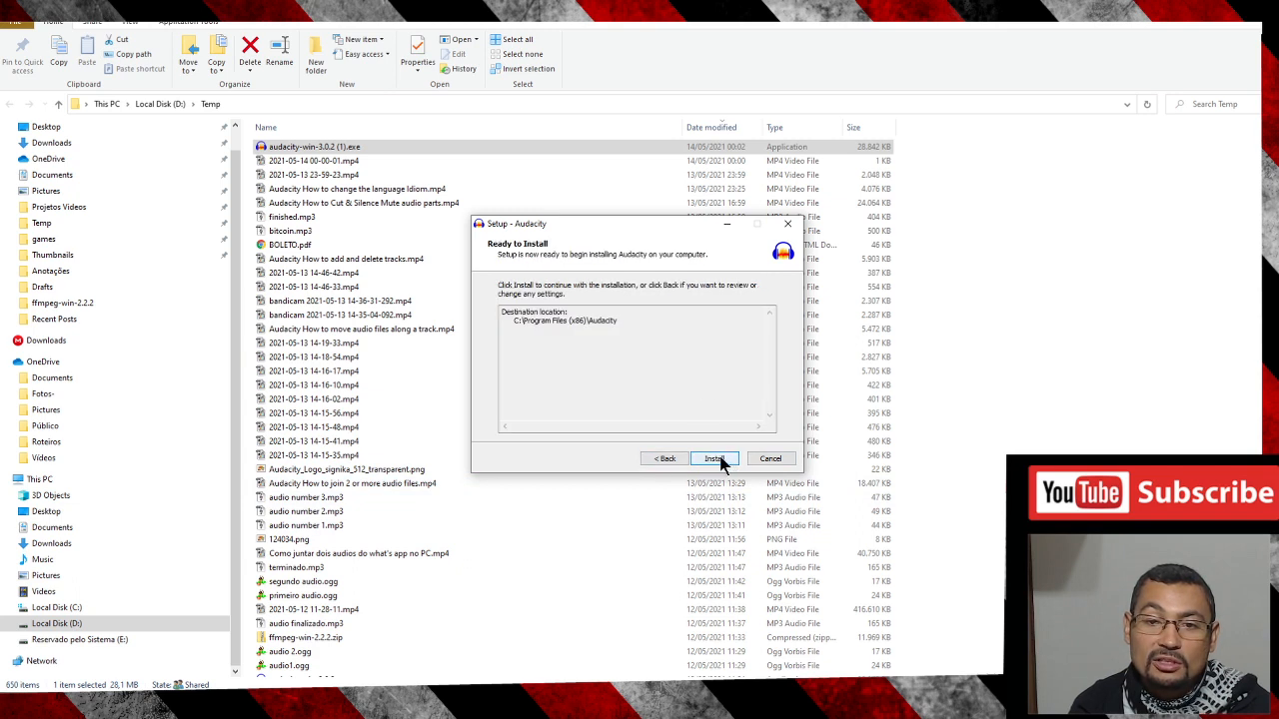
# Install Audacity 3.0.2 and finish the wizard with Launch Audacity checked.
pyautogui.click(714, 457)
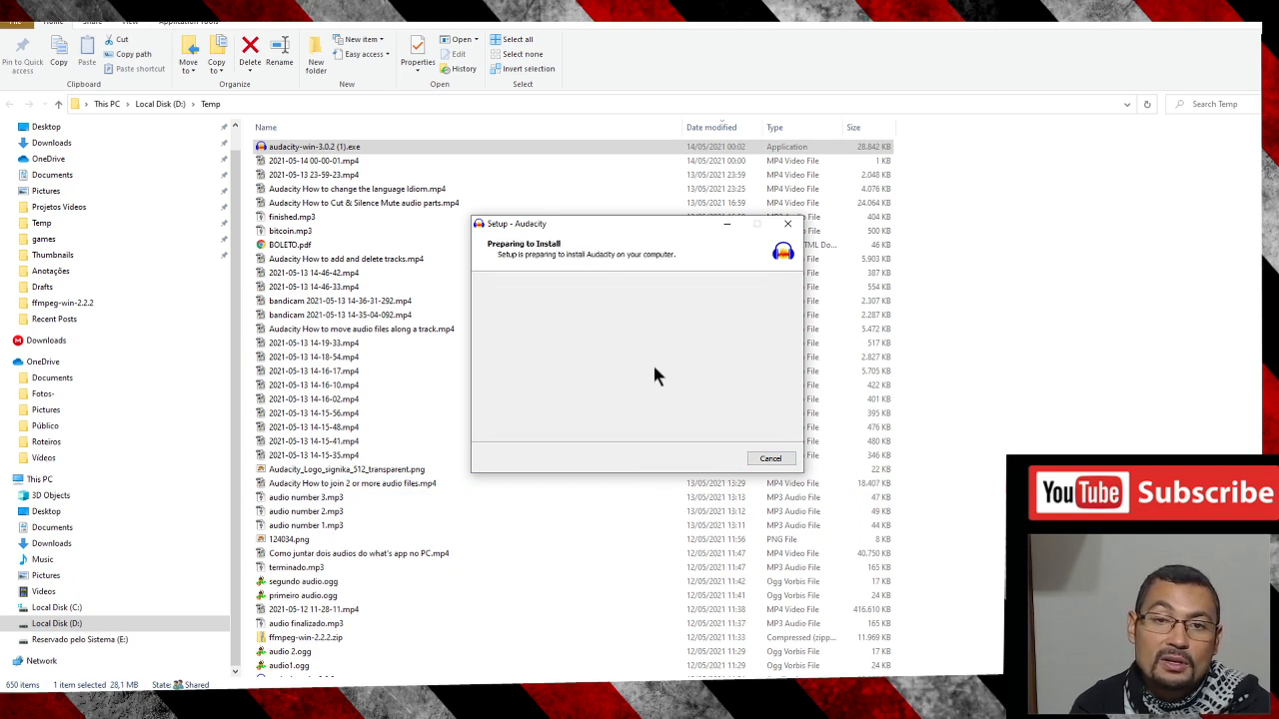
pyautogui.moveTo(667, 384)
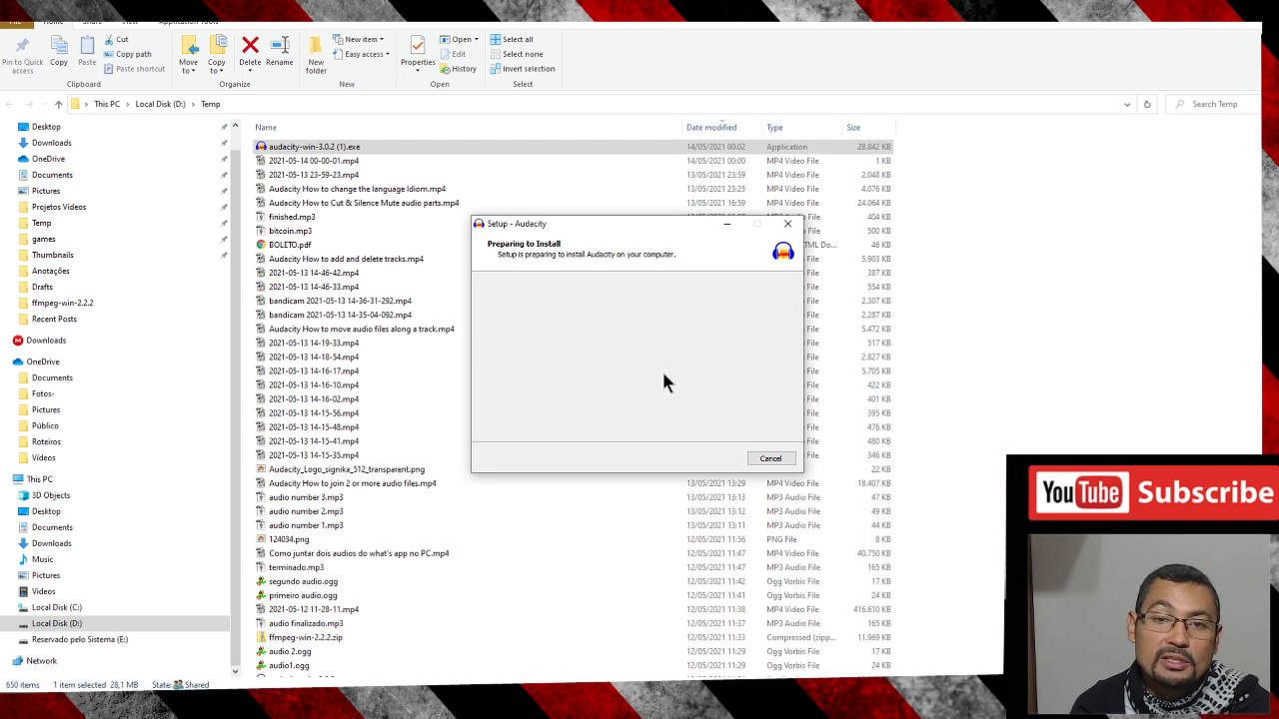
pyautogui.moveTo(600, 373)
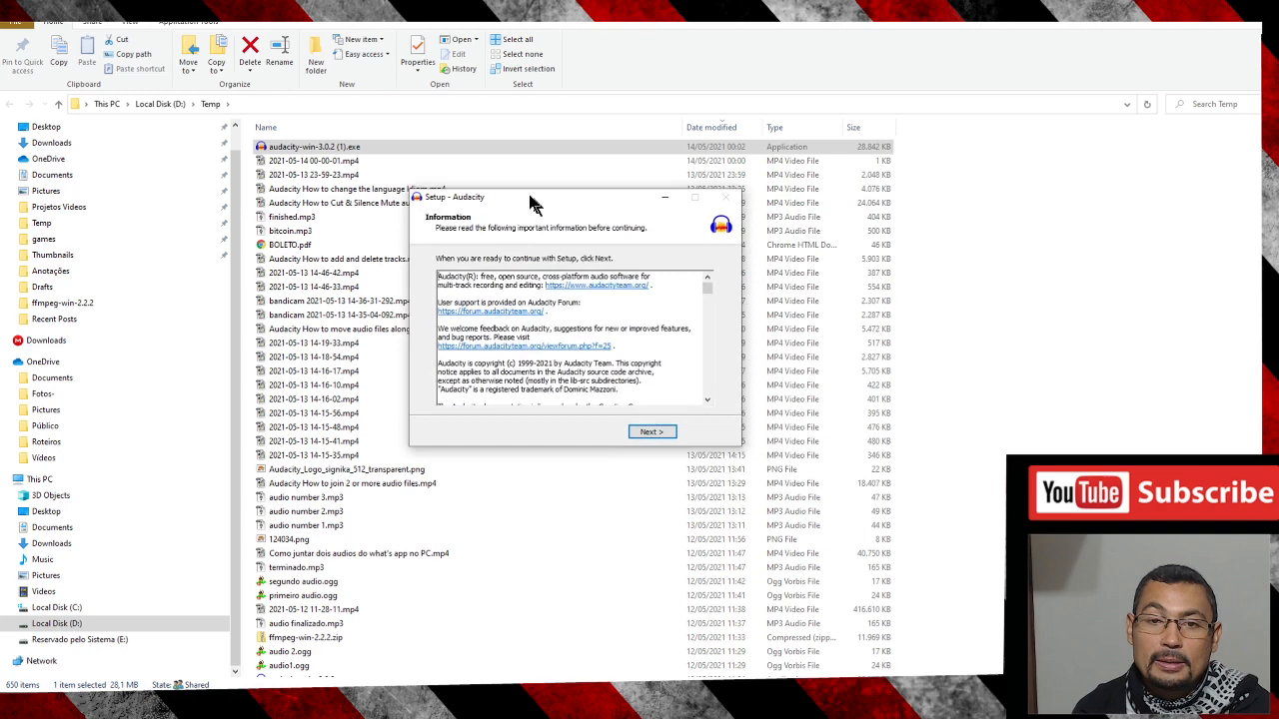
pyautogui.click(652, 431)
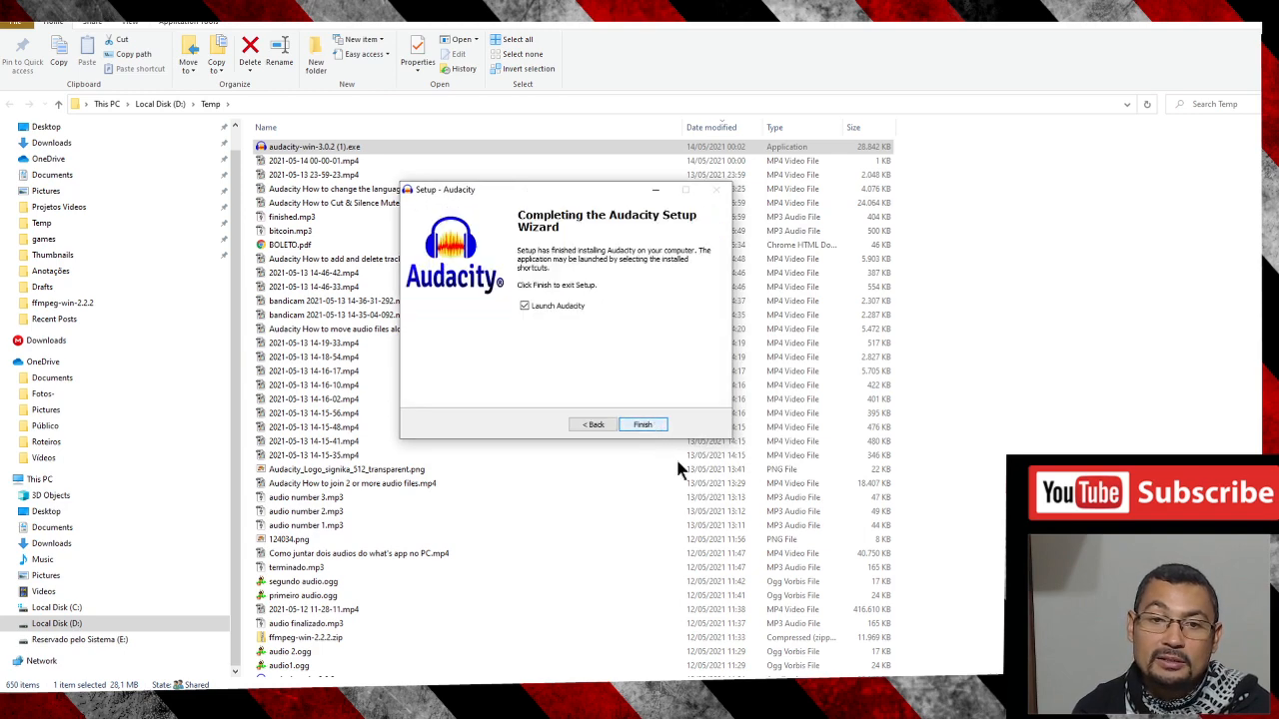
pyautogui.click(644, 423)
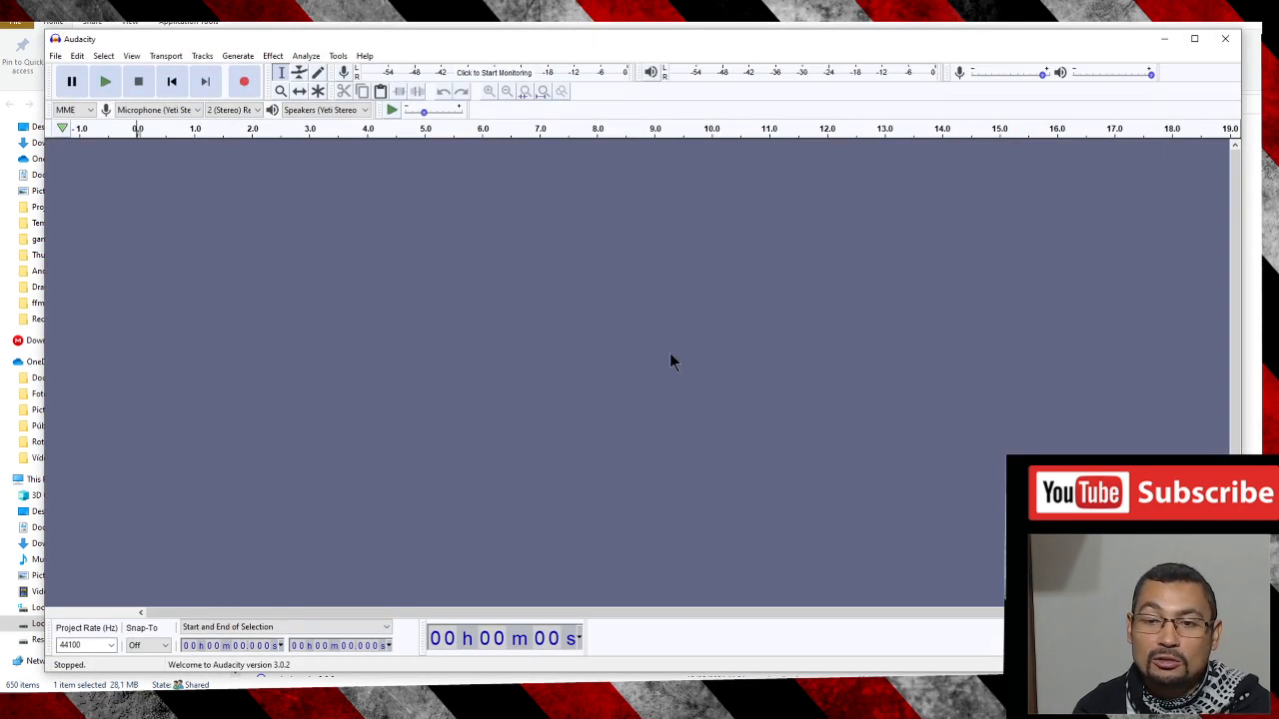
pyautogui.moveTo(372, 348)
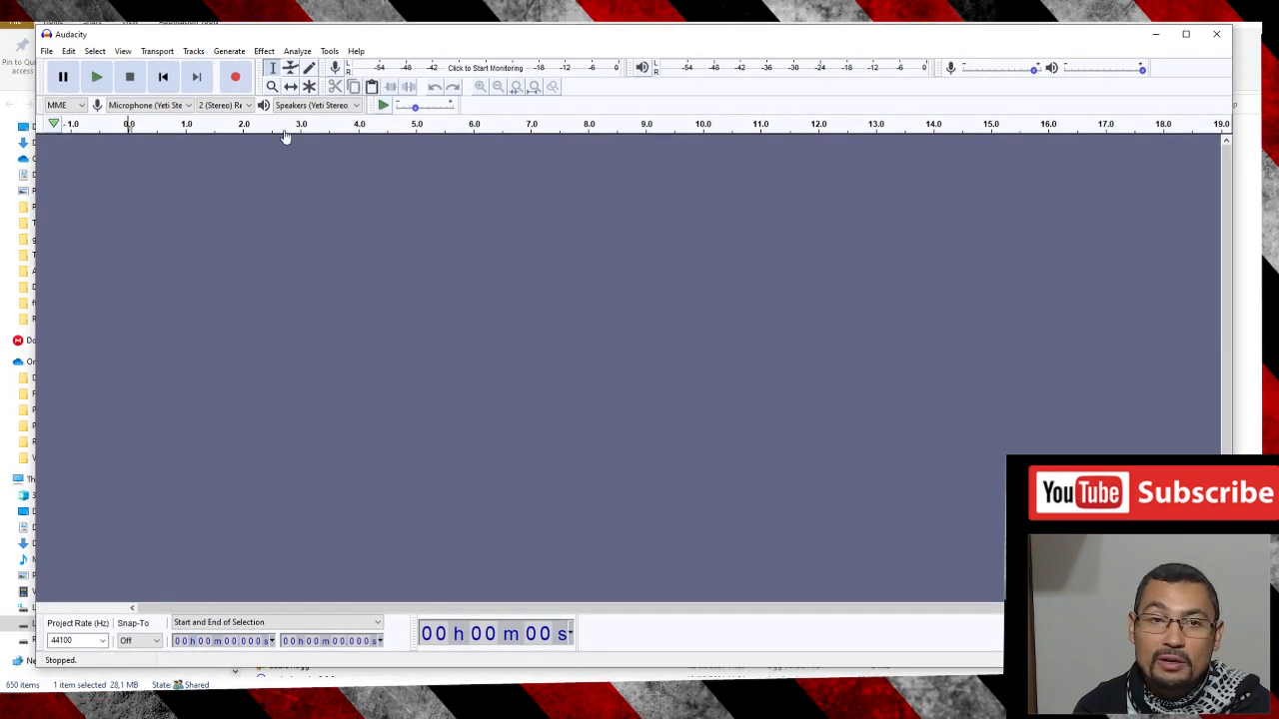
pyautogui.moveTo(100, 112)
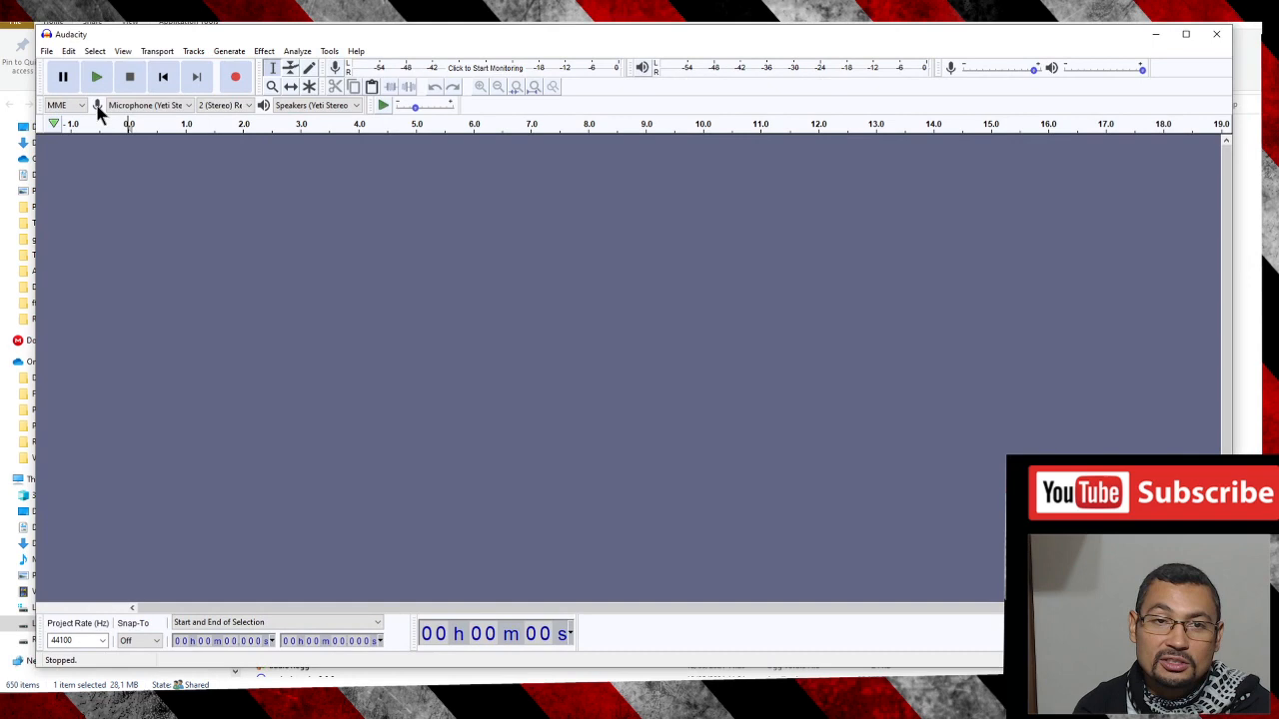
# Record a short microphone test clip, stop it, and play it back.
pyautogui.click(236, 76)
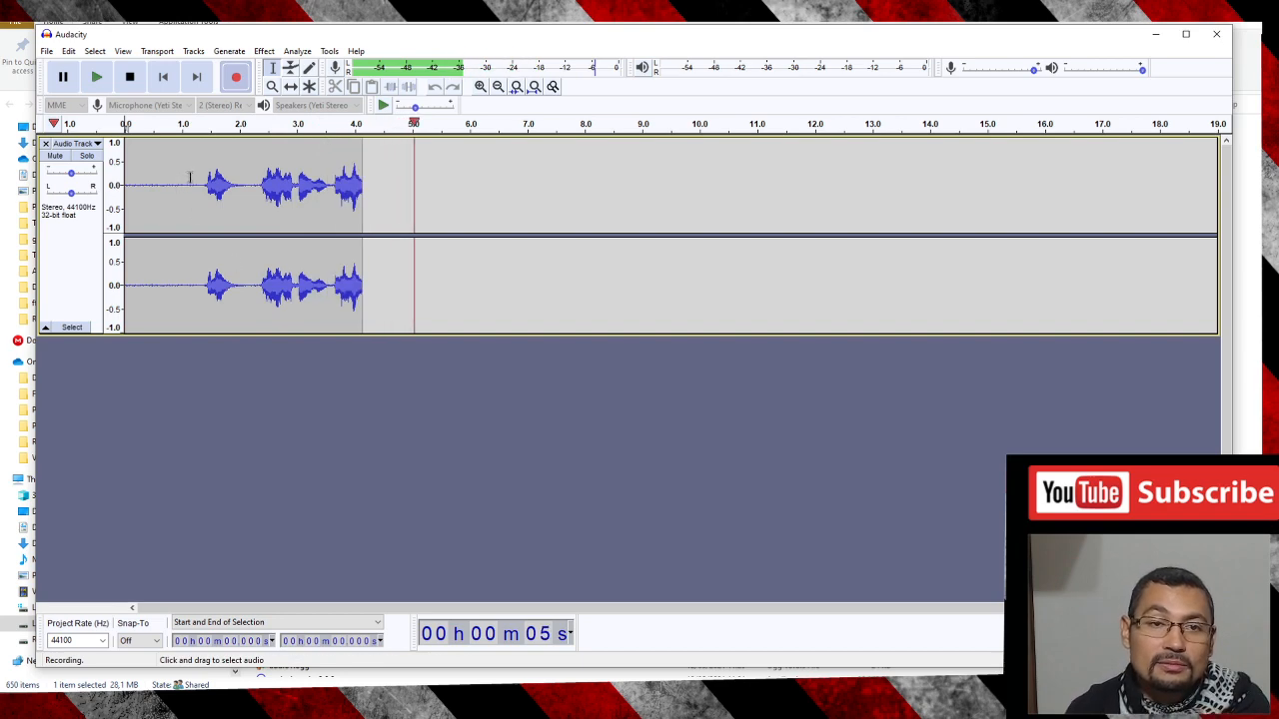
pyautogui.click(96, 76)
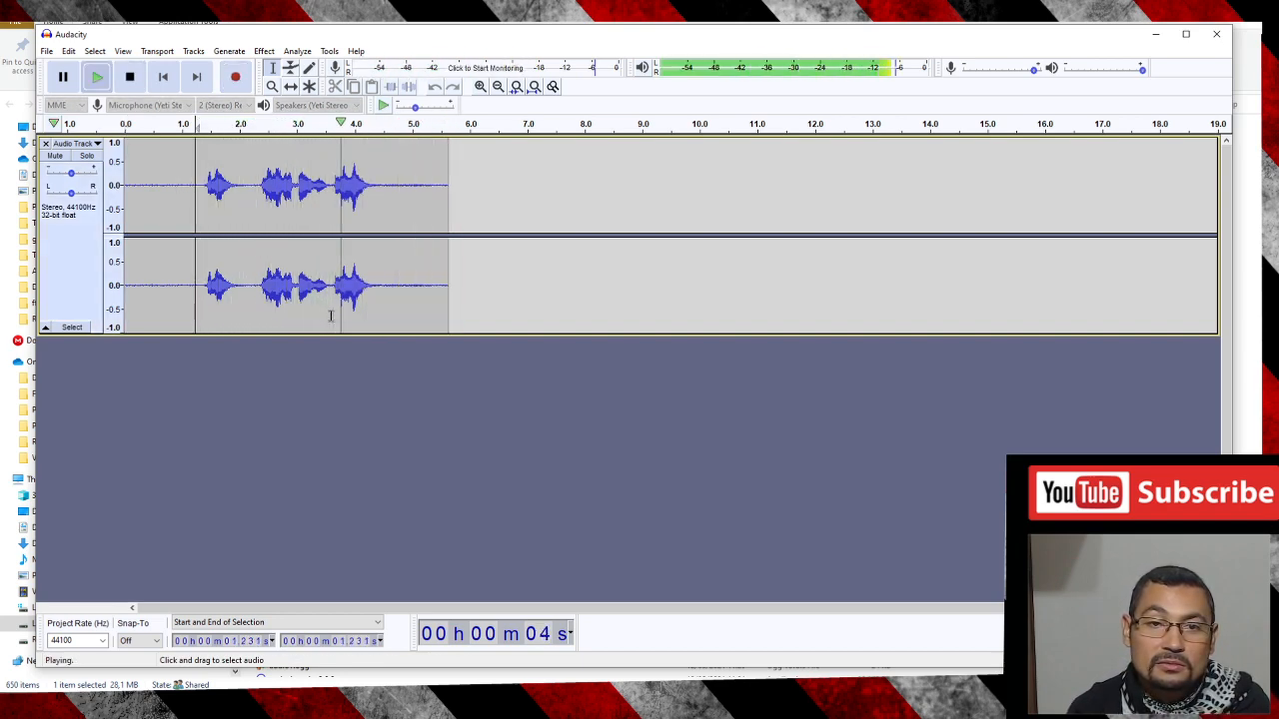
pyautogui.click(130, 76)
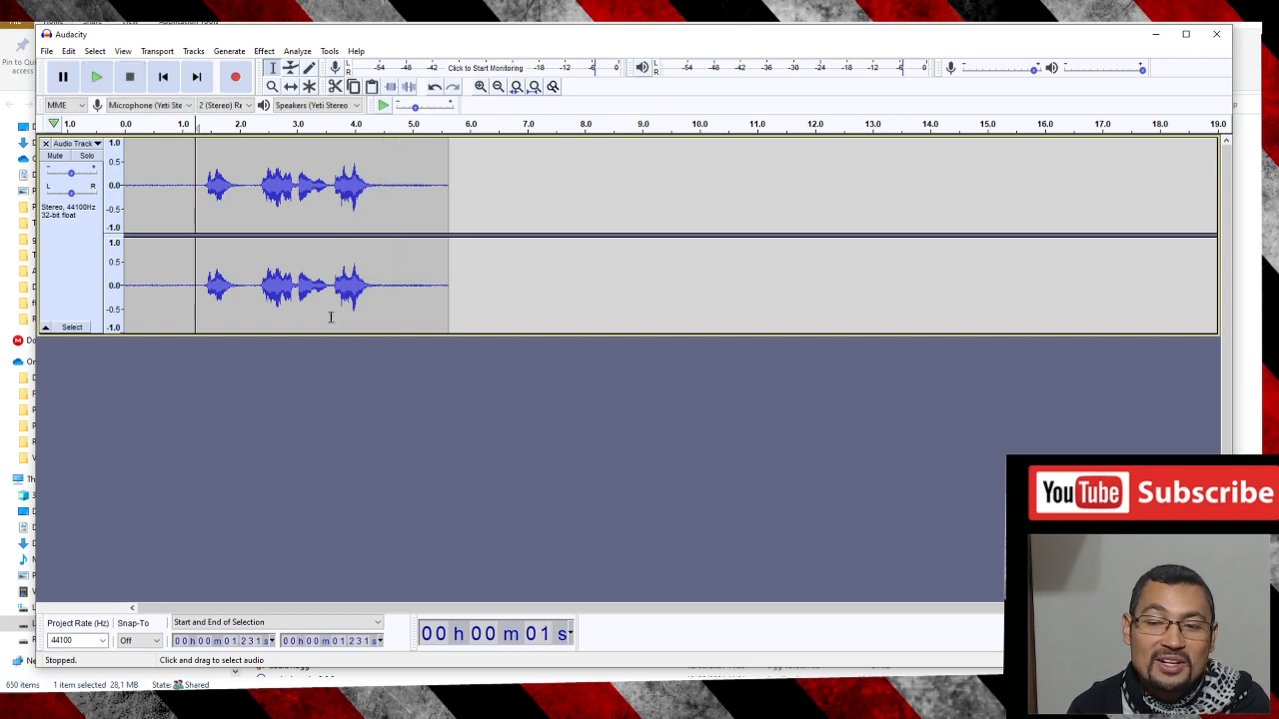